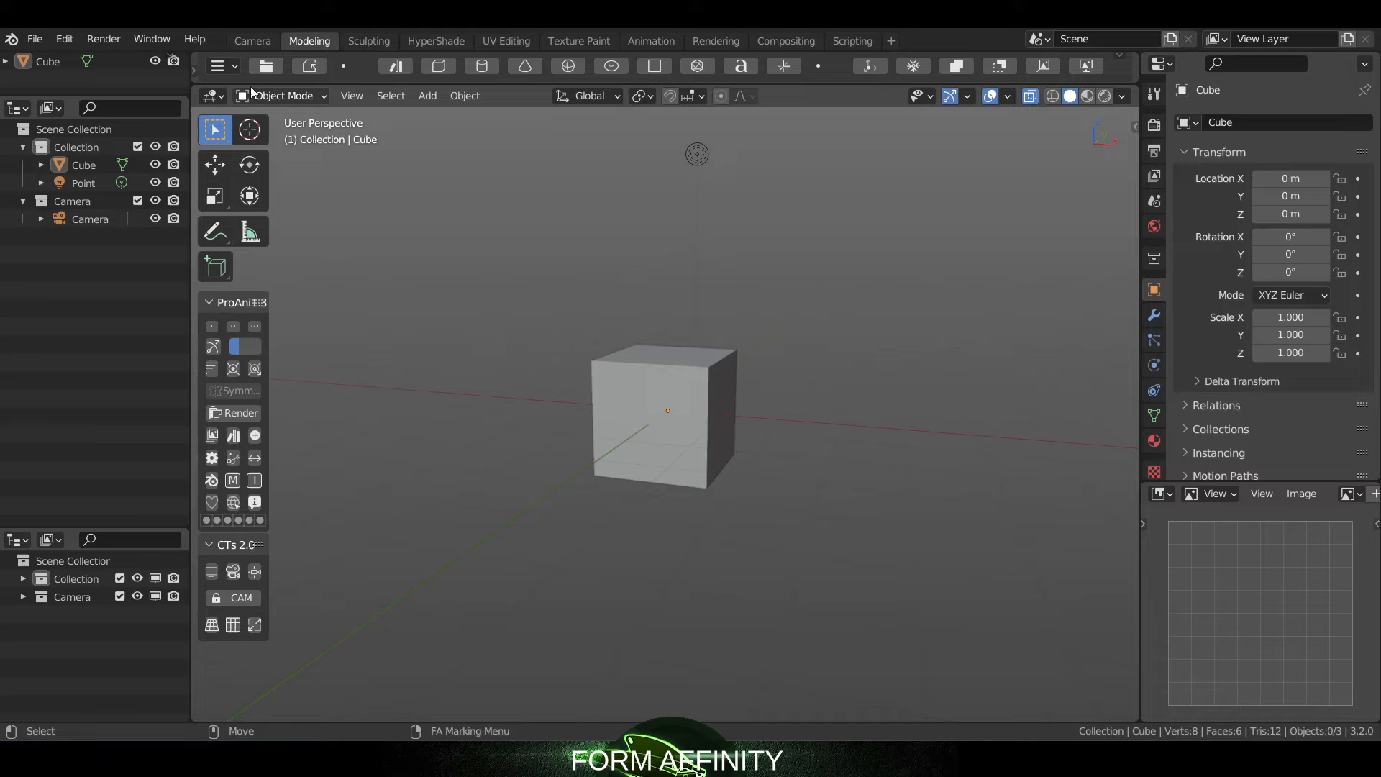
# - Switch the Load Shelf dropdown from Polygons to the Animation tool set
pyautogui.click(217, 66)
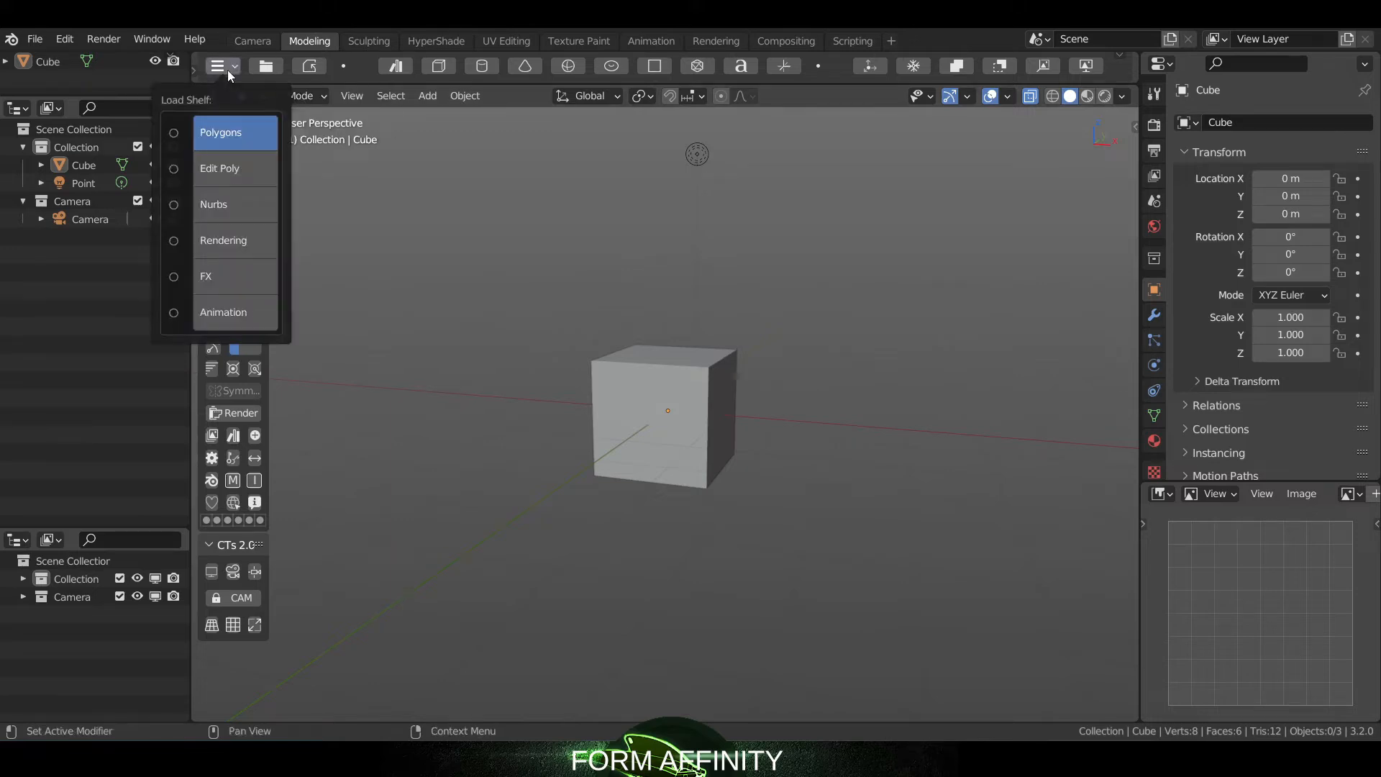
pyautogui.moveTo(223, 312)
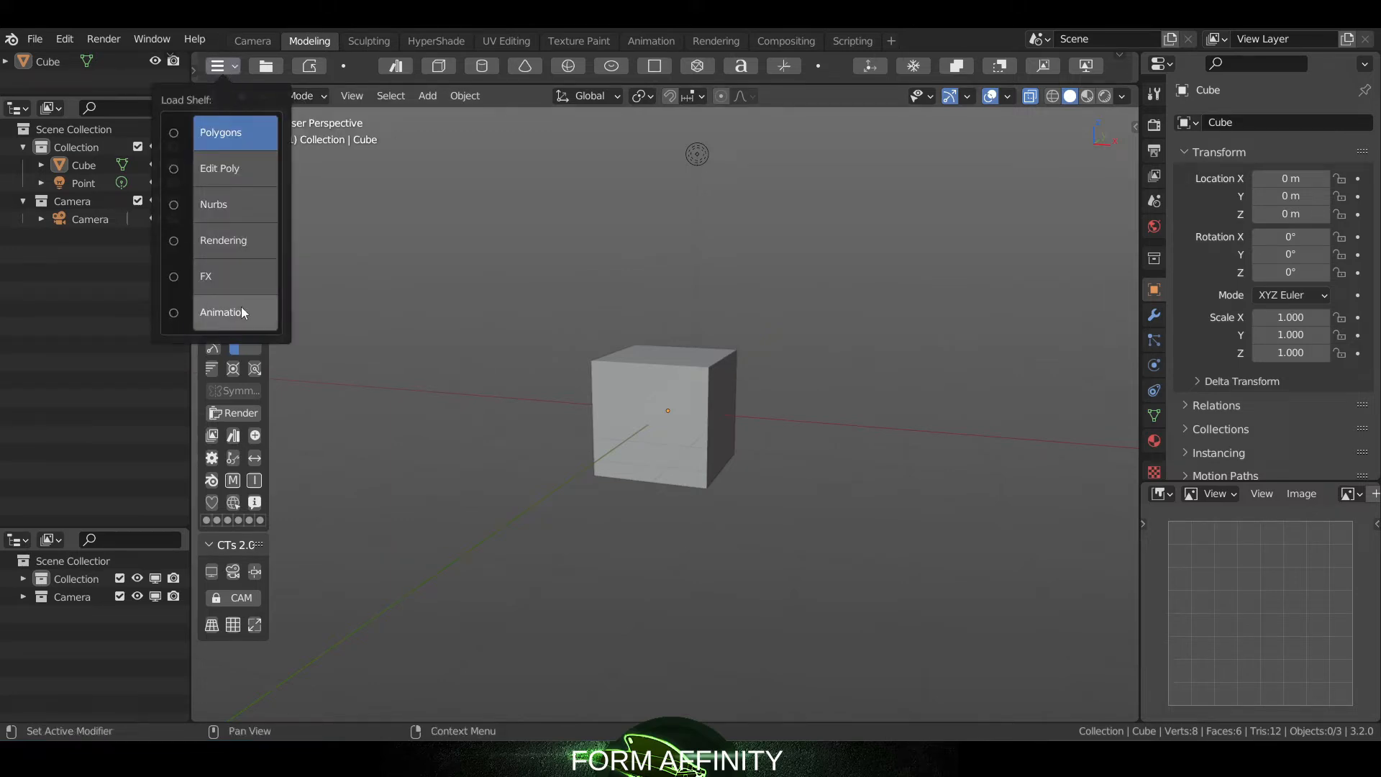
pyautogui.click(221, 312)
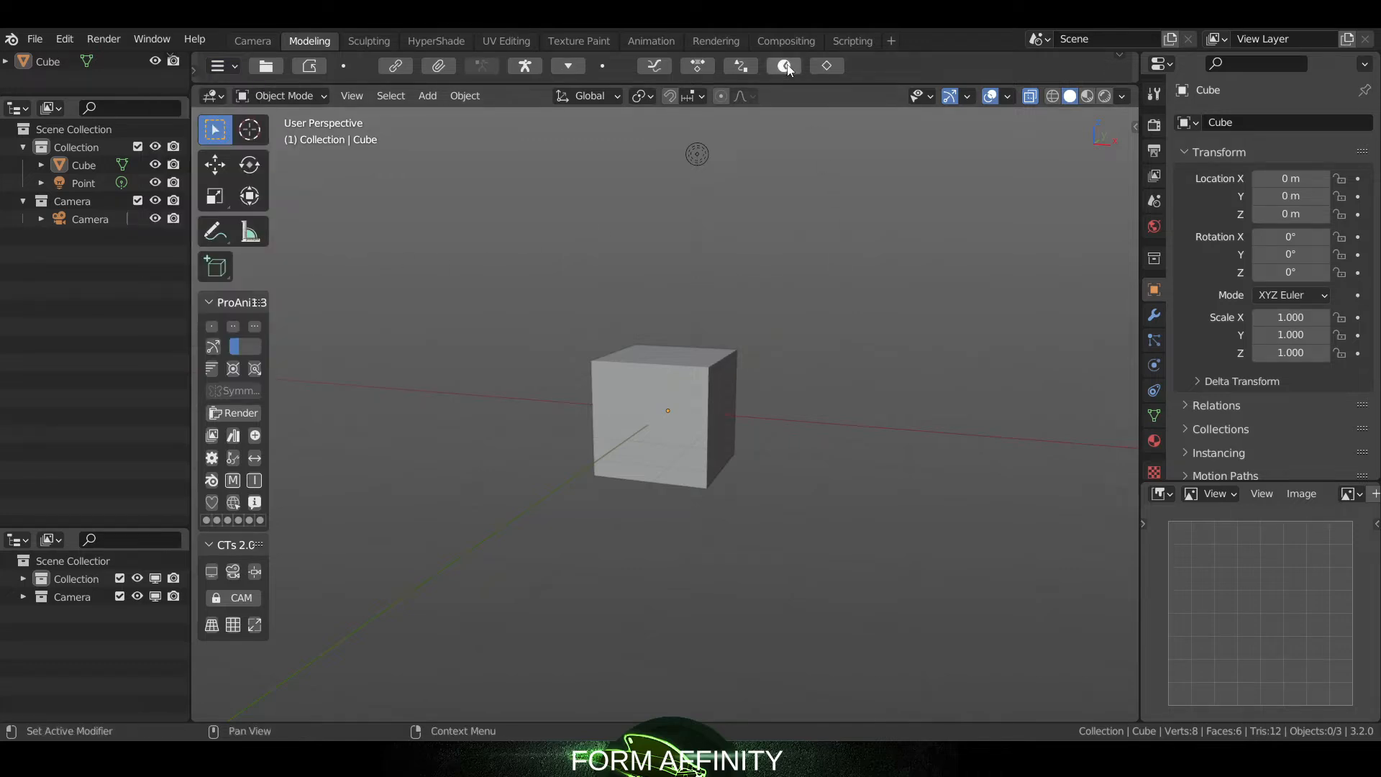
pyautogui.moveTo(785, 66)
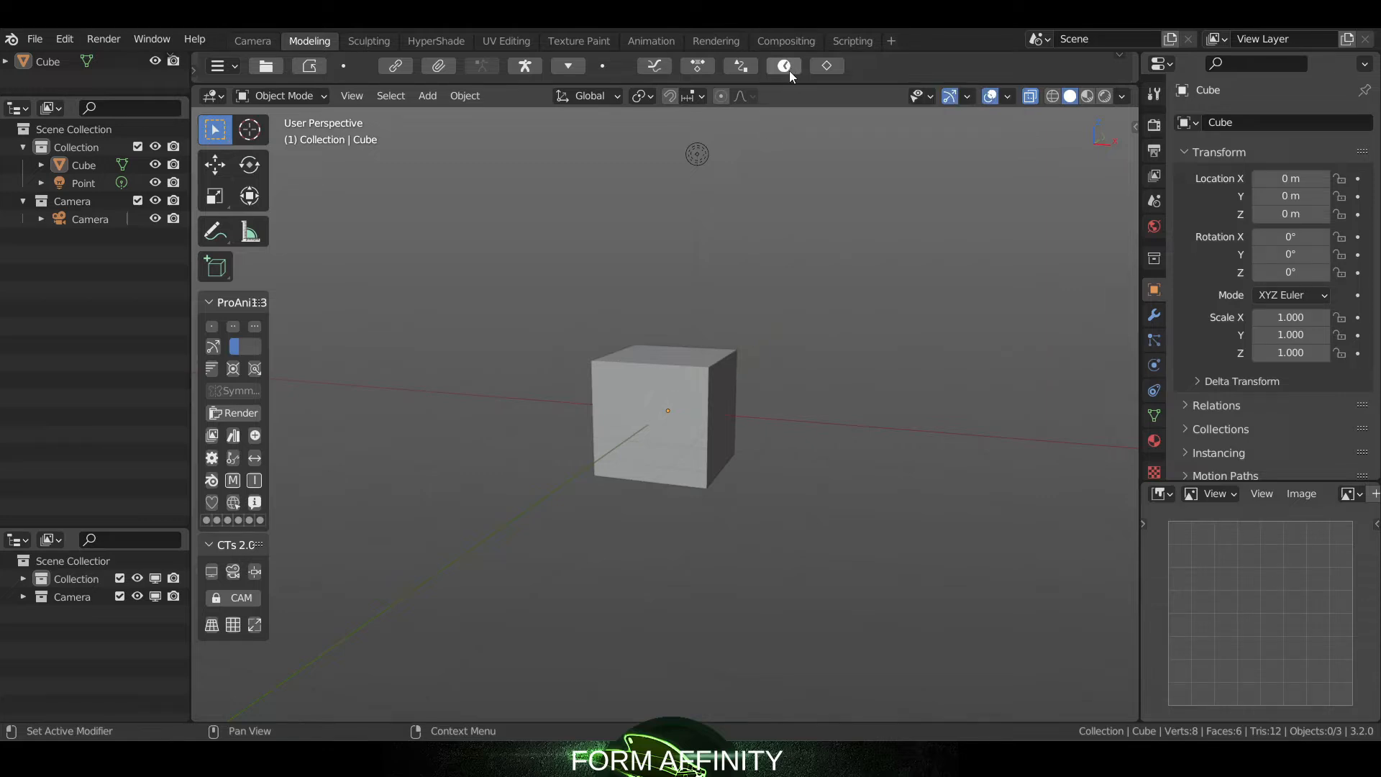
pyautogui.moveTo(784, 66)
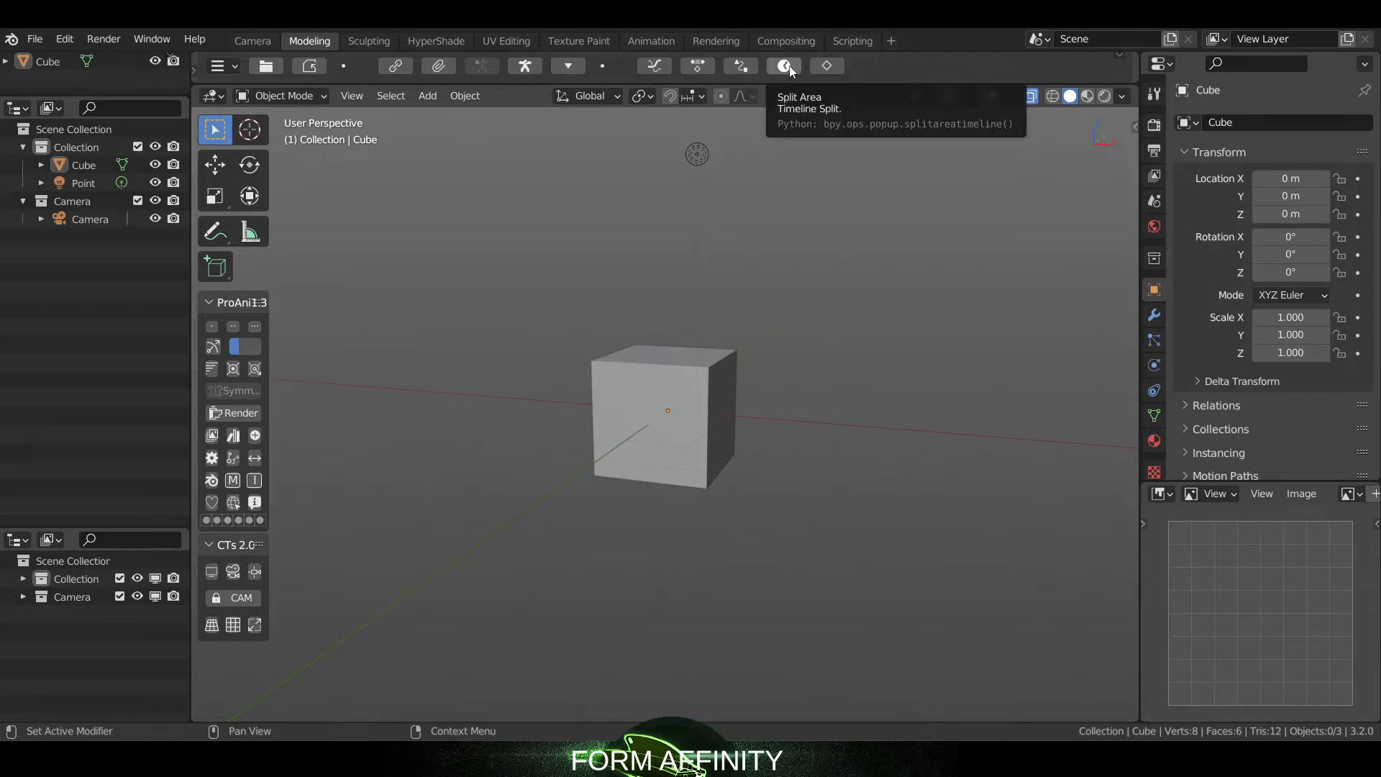
# - Add a cylinder and a cone via Add > Mesh, placing them along X on either side of the cube
pyautogui.click(782, 67)
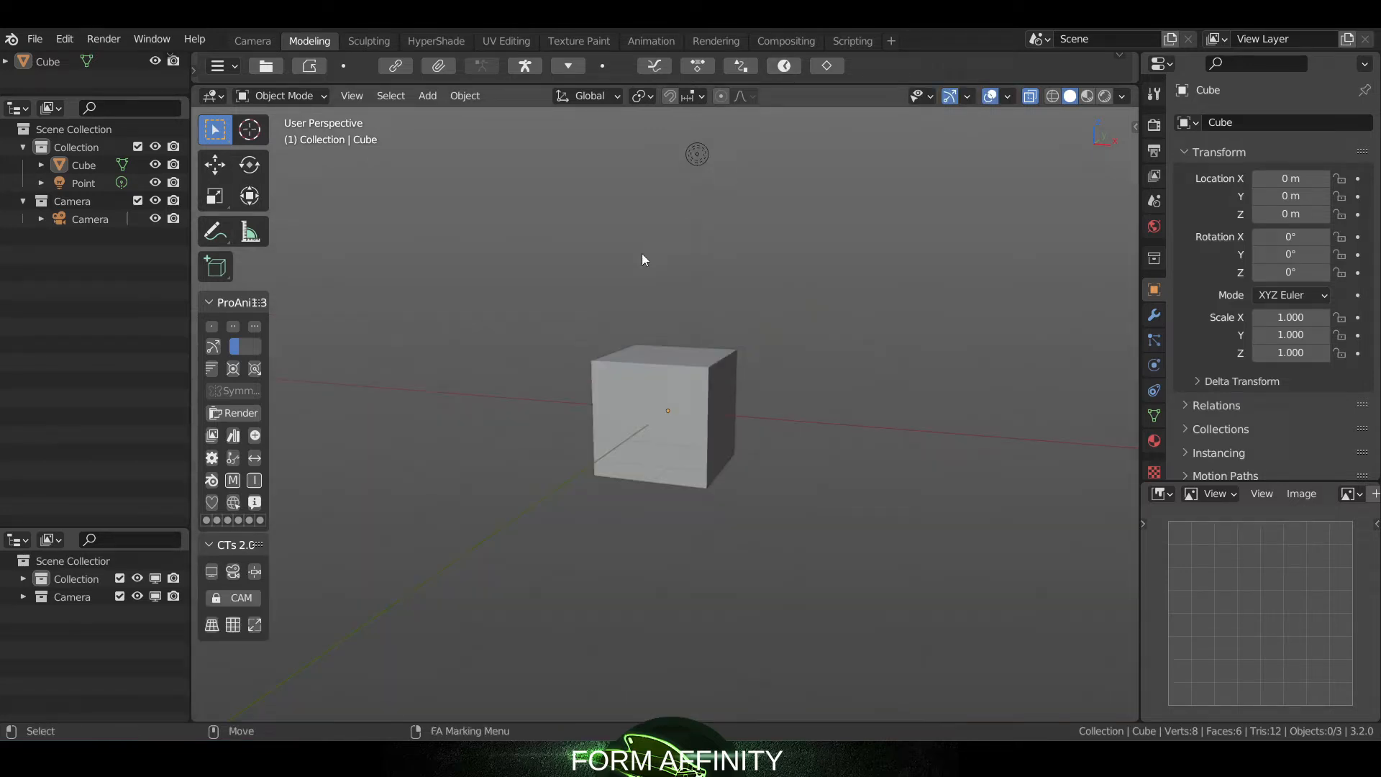
pyautogui.moveTo(594, 276)
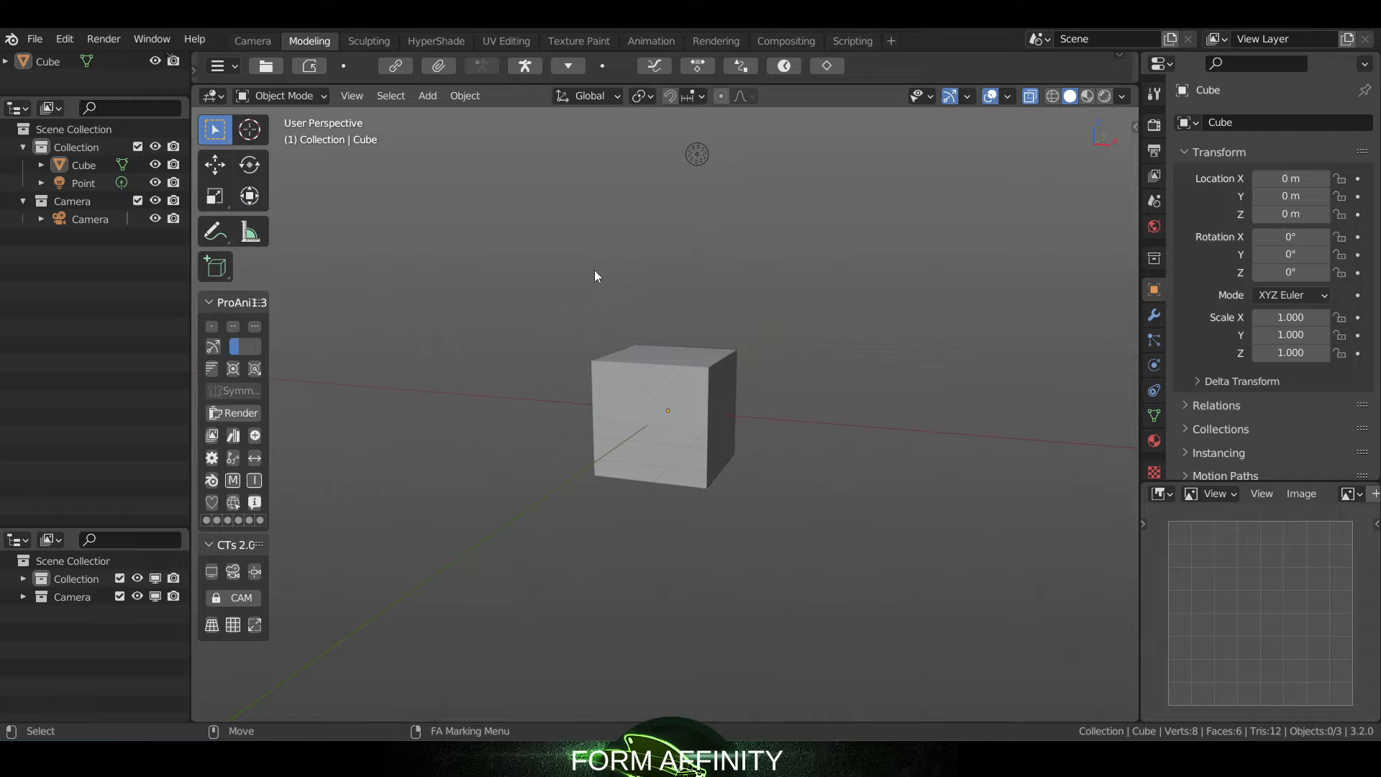
pyautogui.click(594, 276)
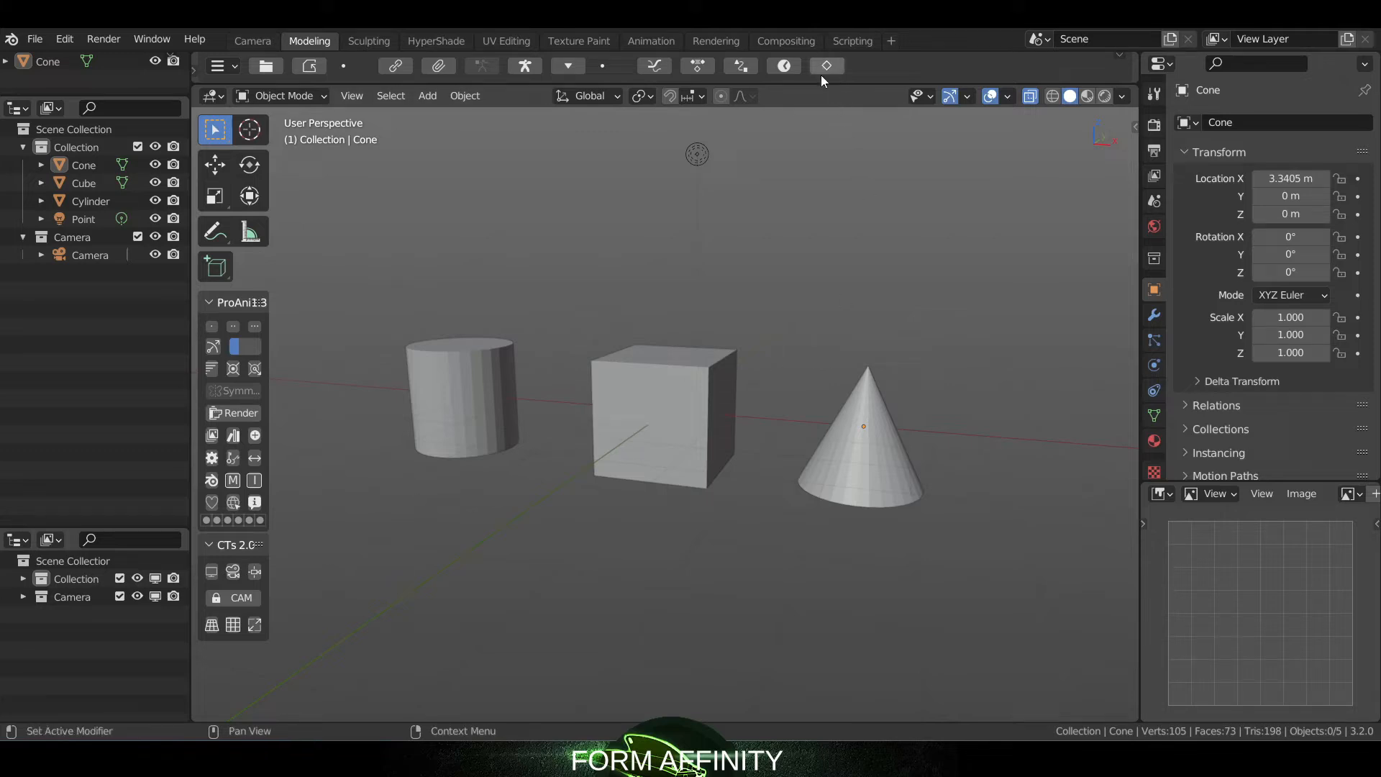
pyautogui.moveTo(825, 66)
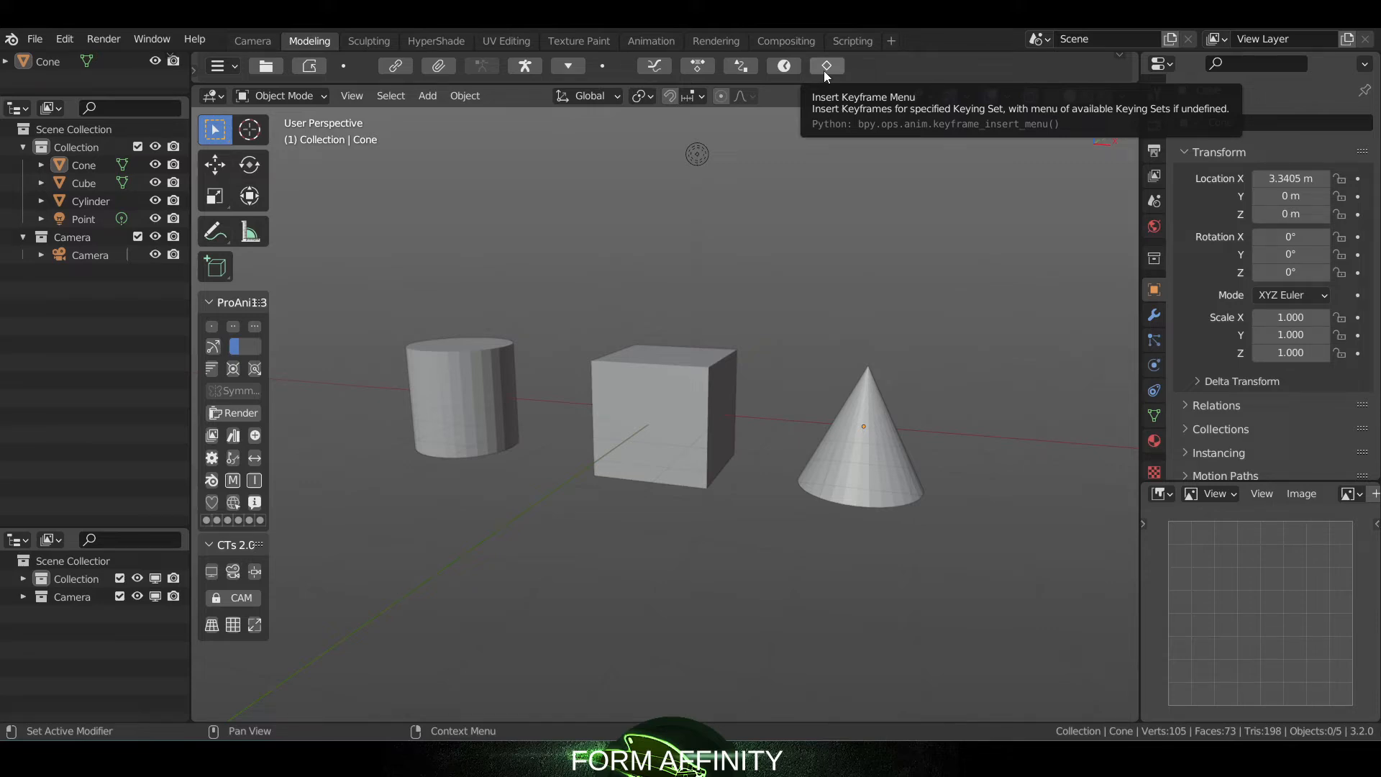
pyautogui.moveTo(823, 65)
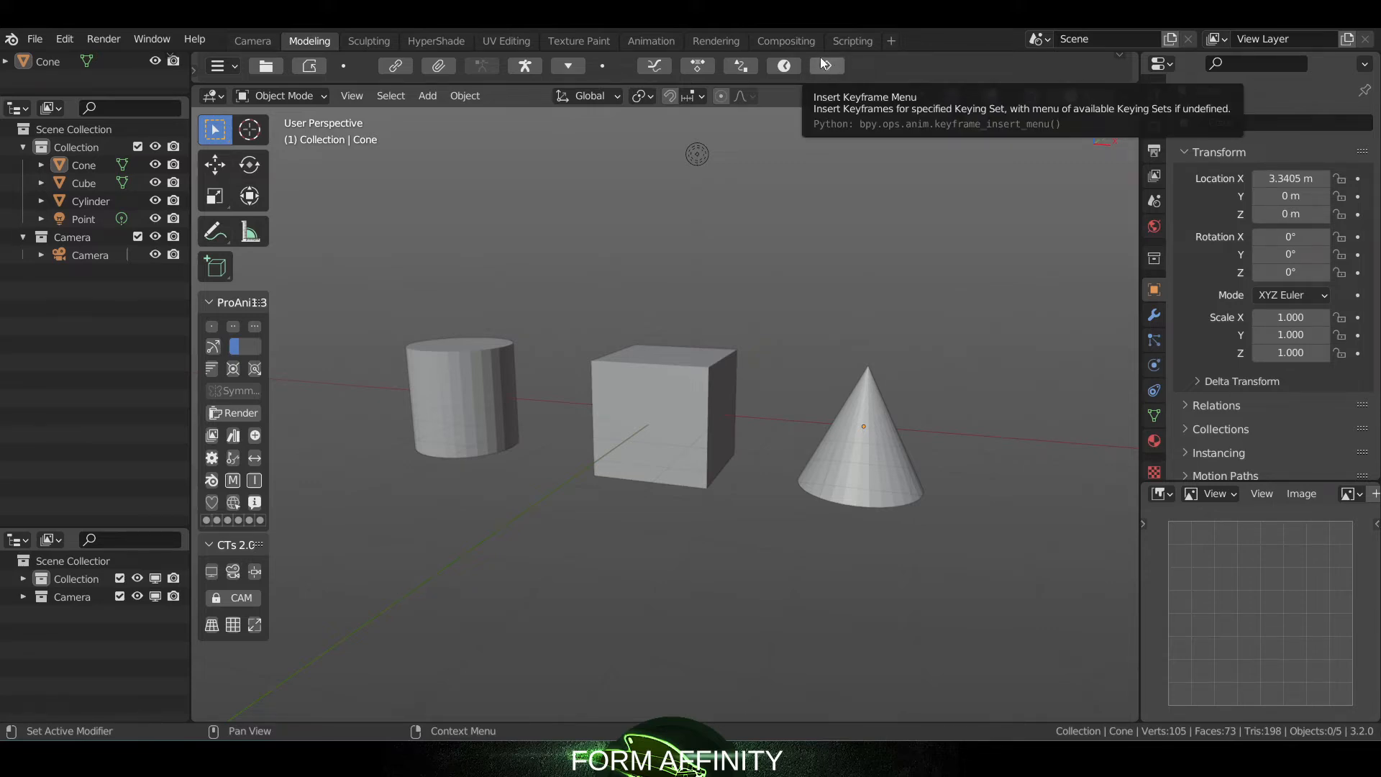
pyautogui.click(650, 40)
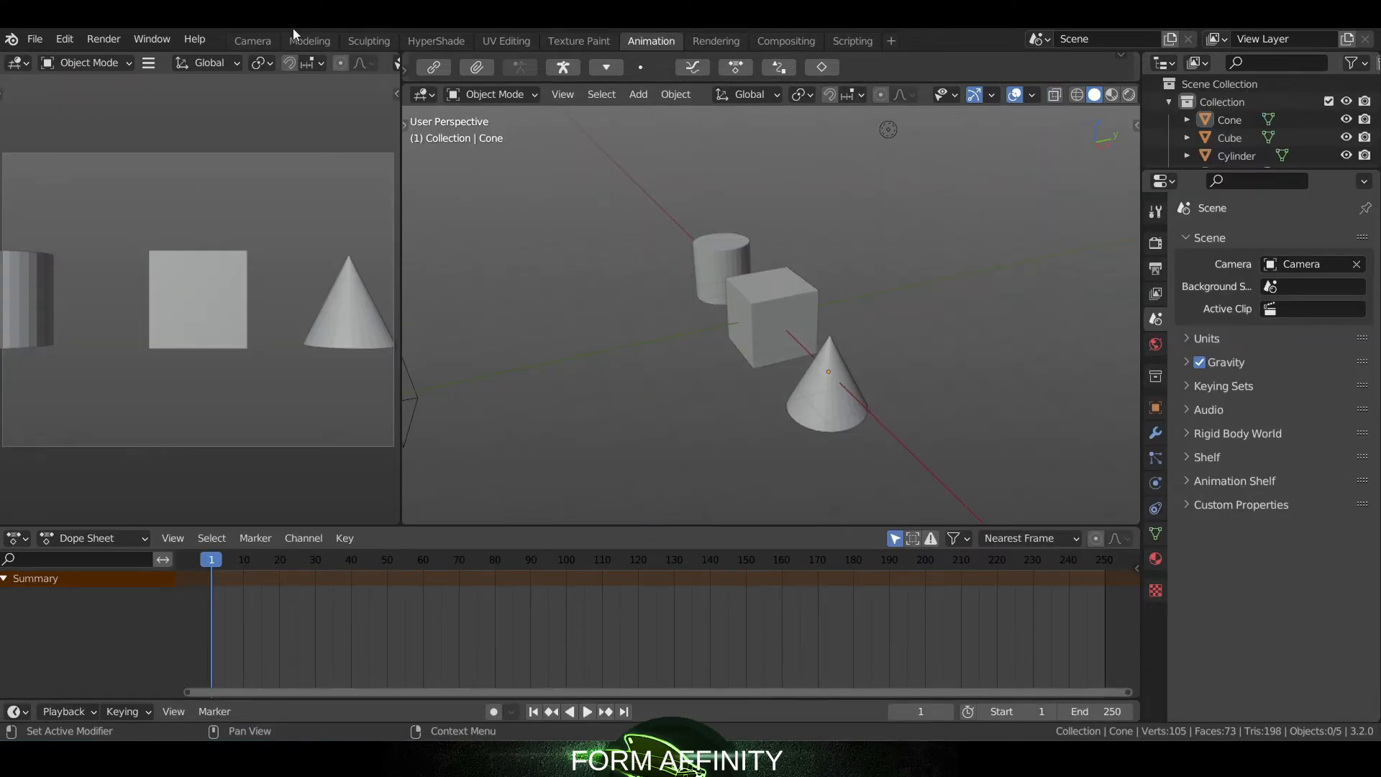
pyautogui.click(308, 40)
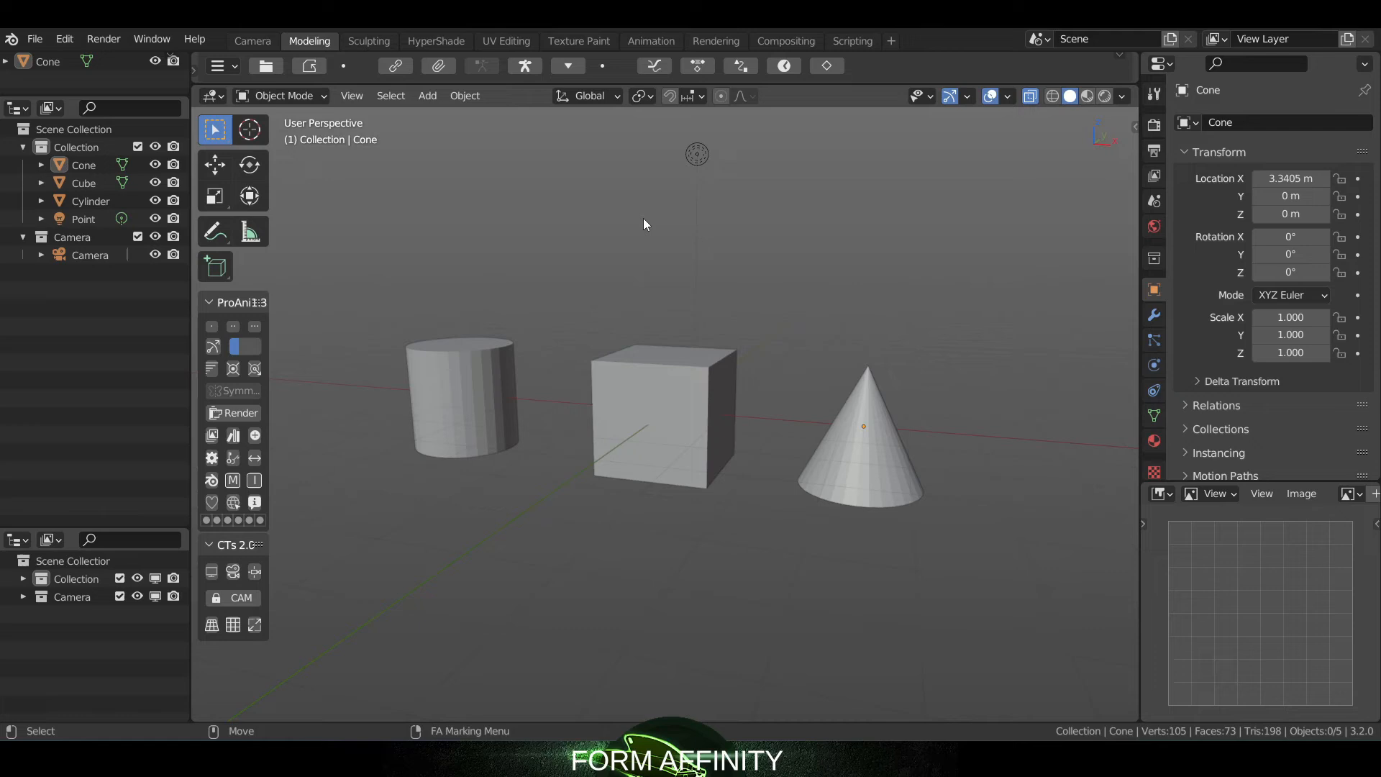
pyautogui.click(643, 223)
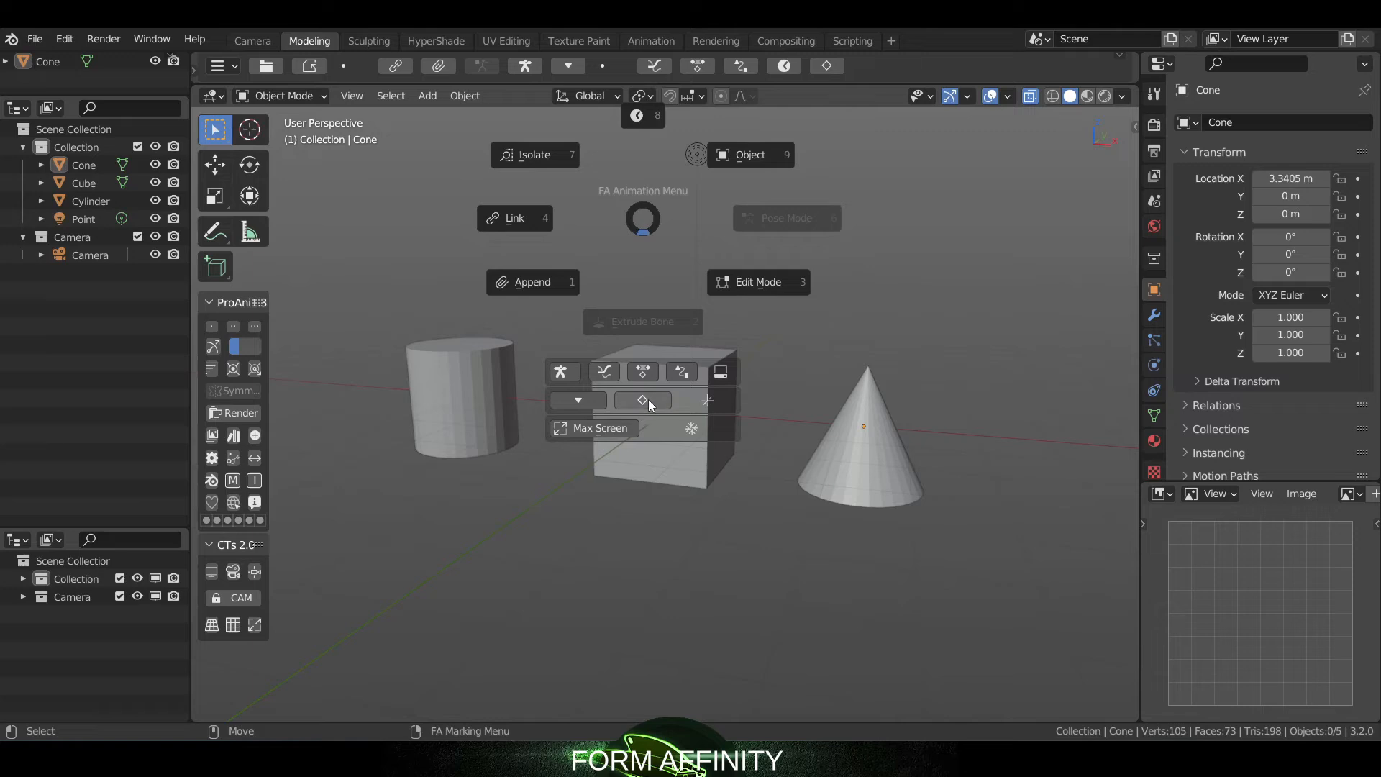
pyautogui.click(641, 400)
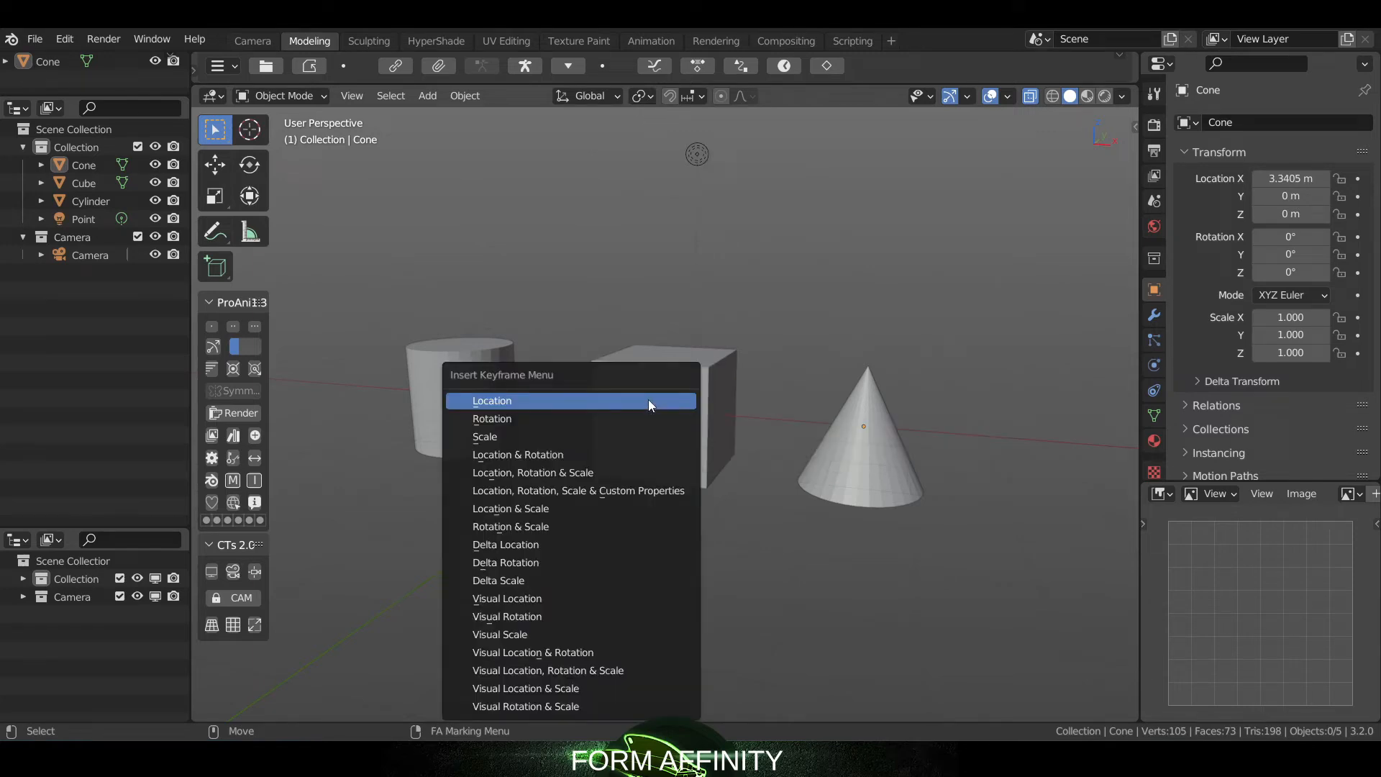
pyautogui.moveTo(555, 415)
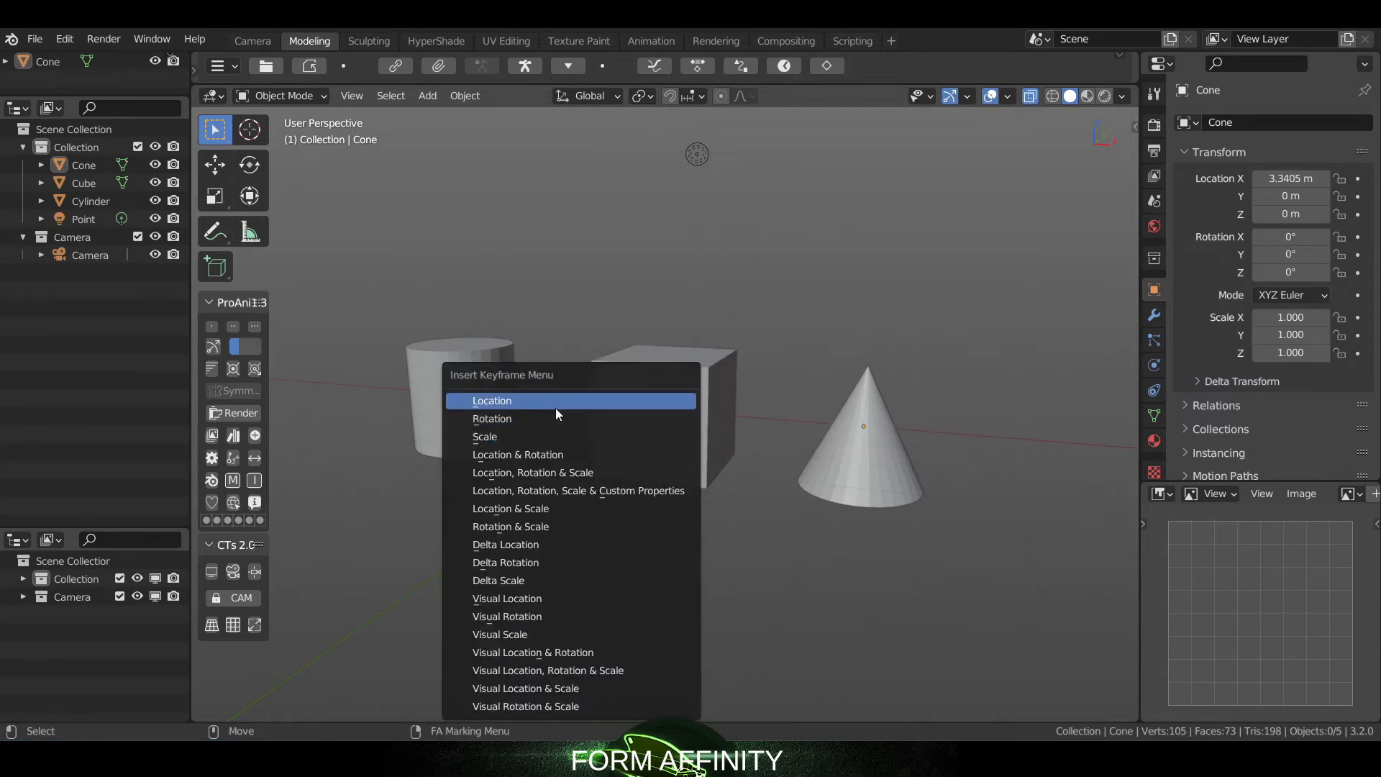
pyautogui.moveTo(555, 418)
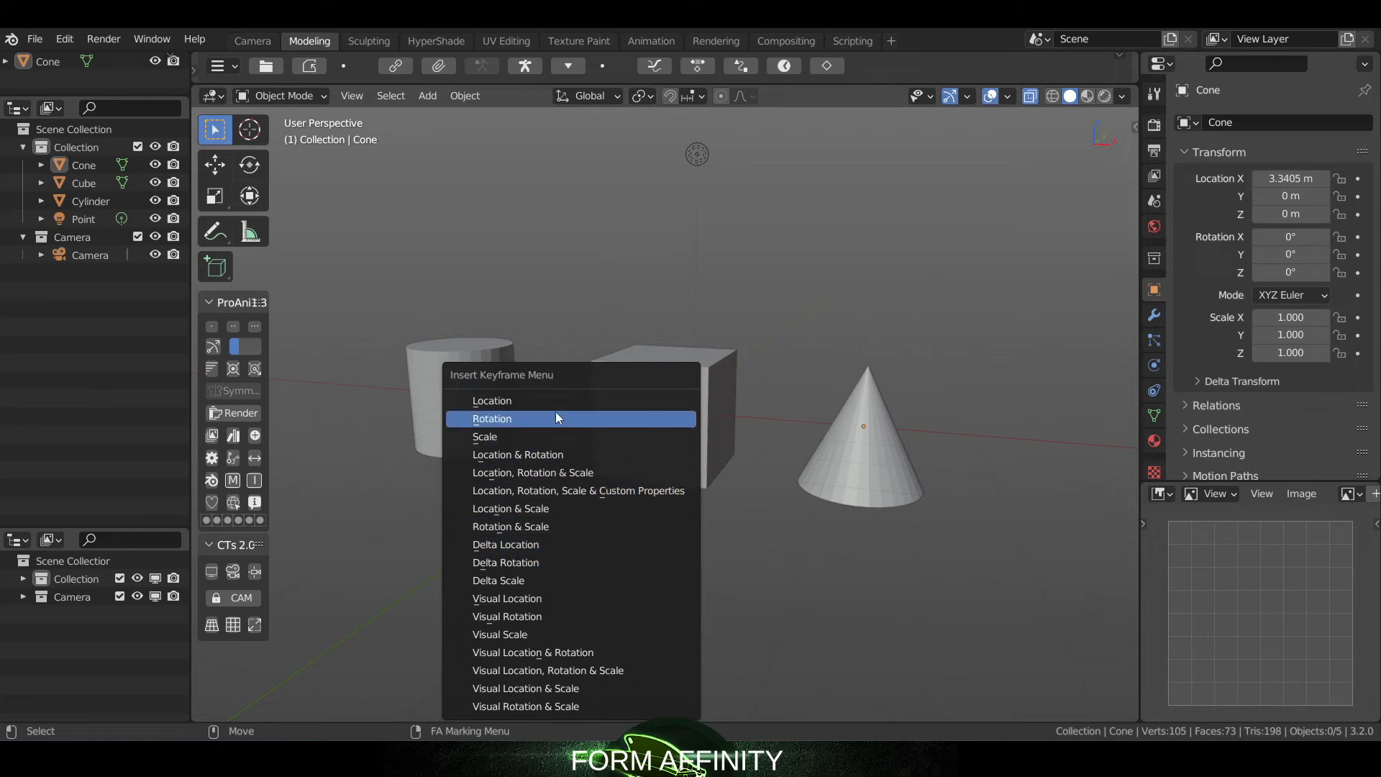
pyautogui.moveTo(544, 476)
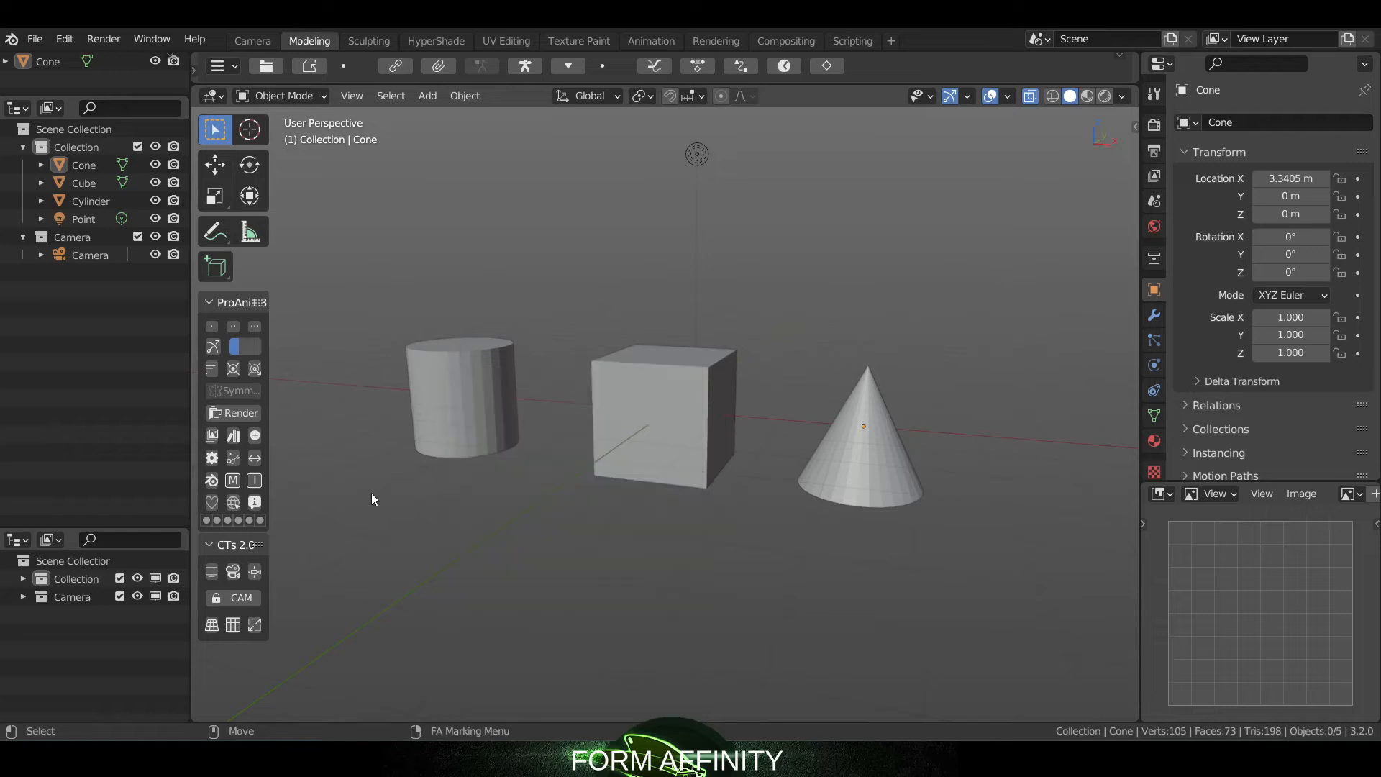
# - Keyframe Location/Rotation/Scale on the cylinder and cube together, then clear the selection
pyautogui.click(462, 397)
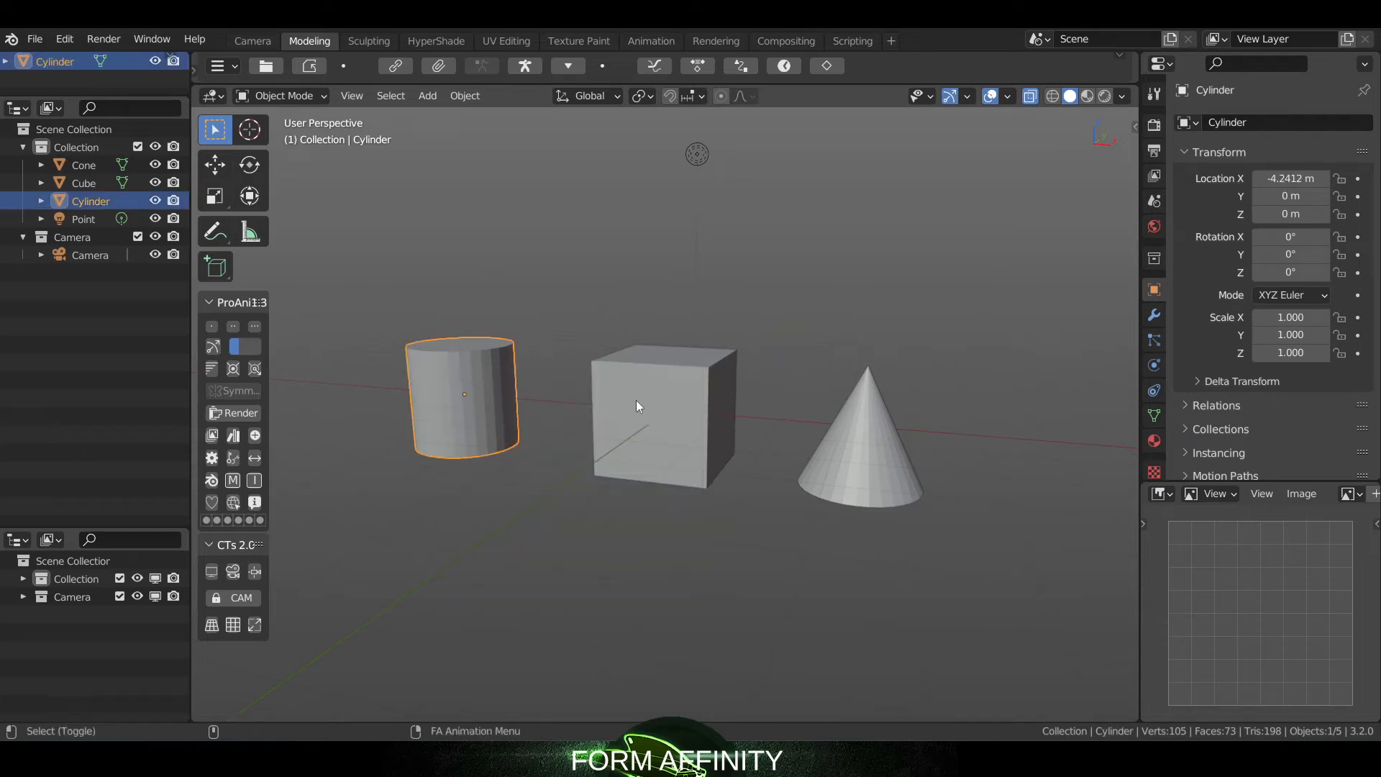
pyautogui.click(663, 414)
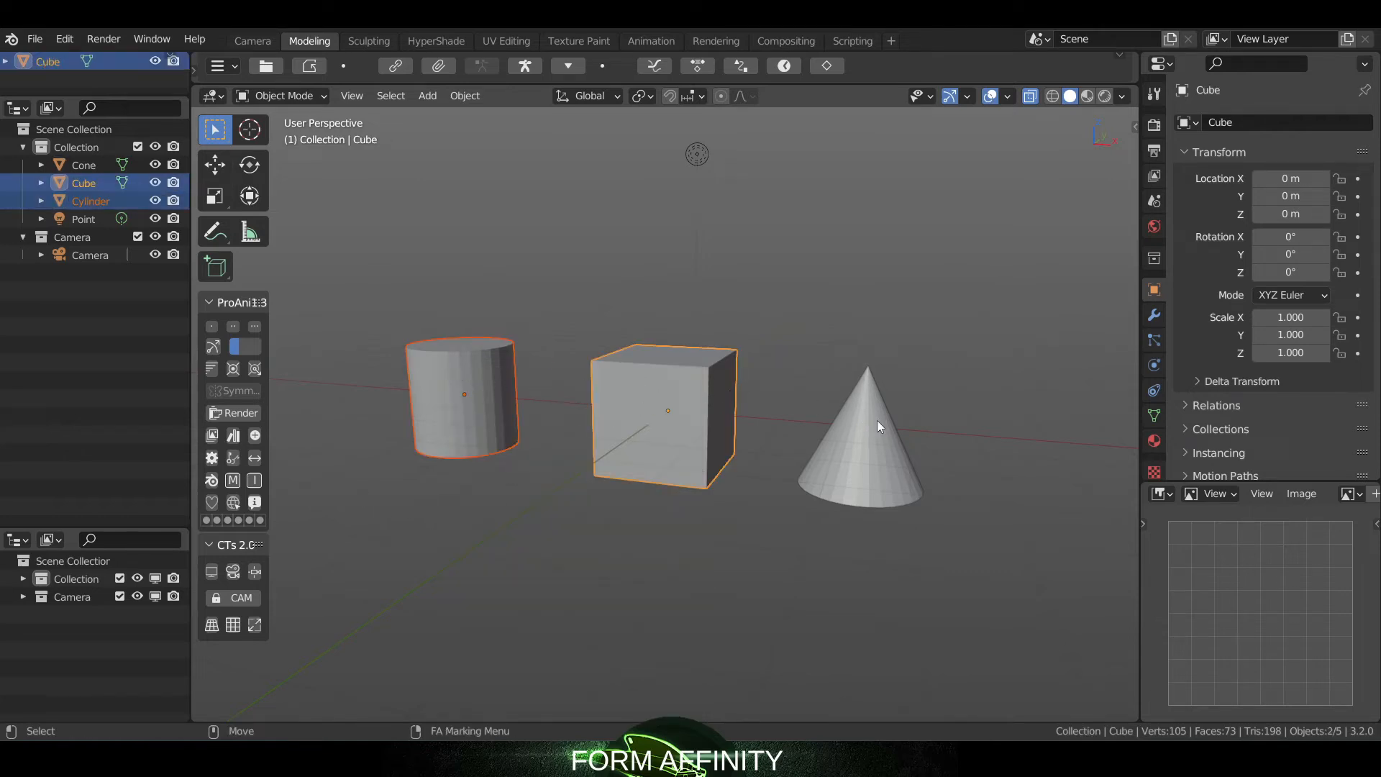
pyautogui.moveTo(580, 312)
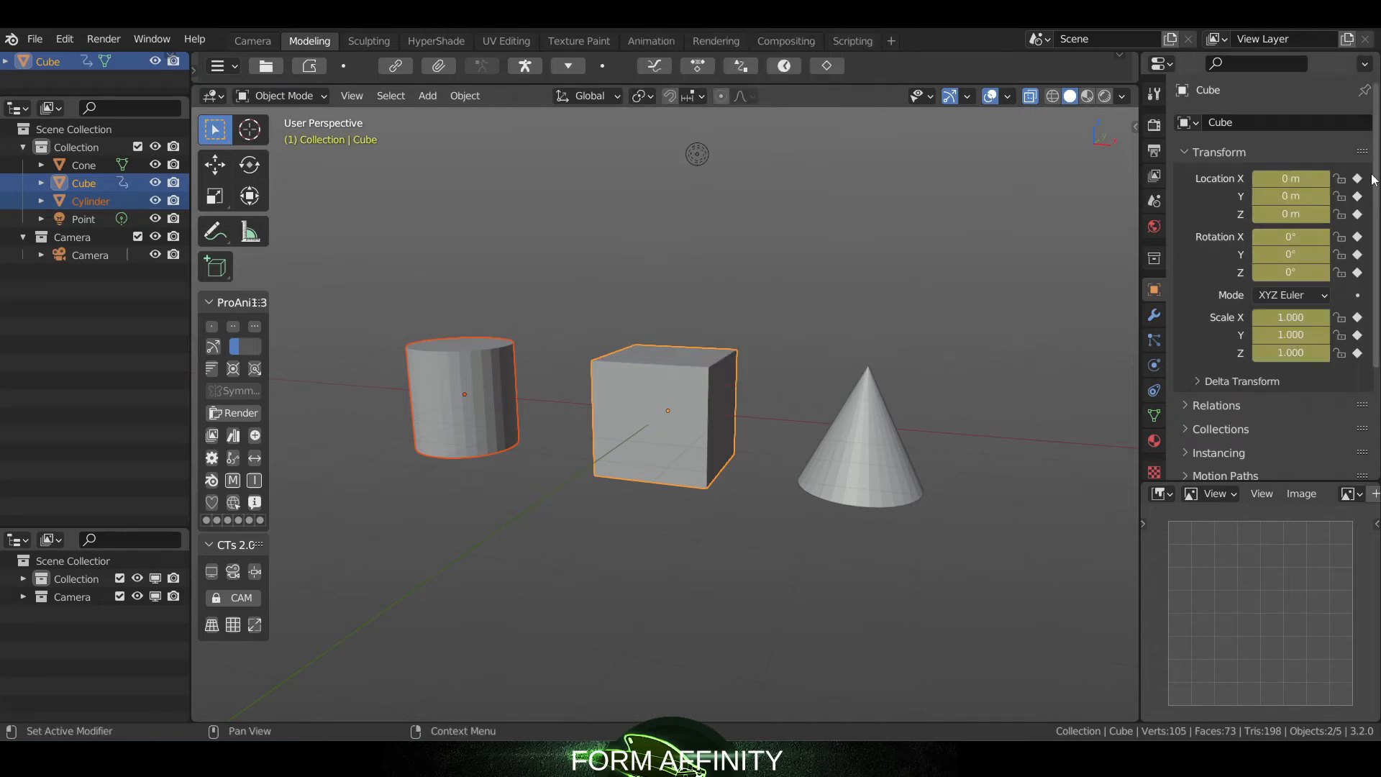
pyautogui.moveTo(490, 368)
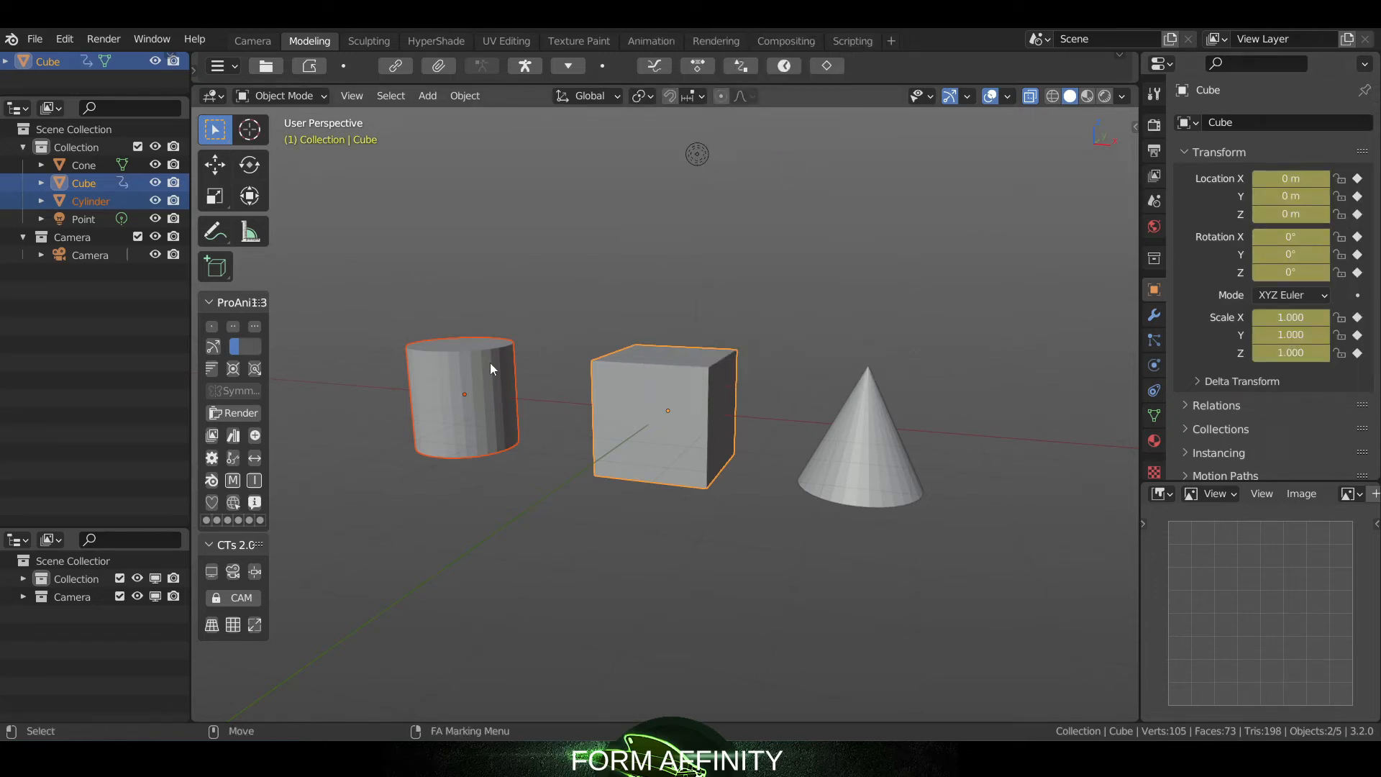
pyautogui.click(861, 434)
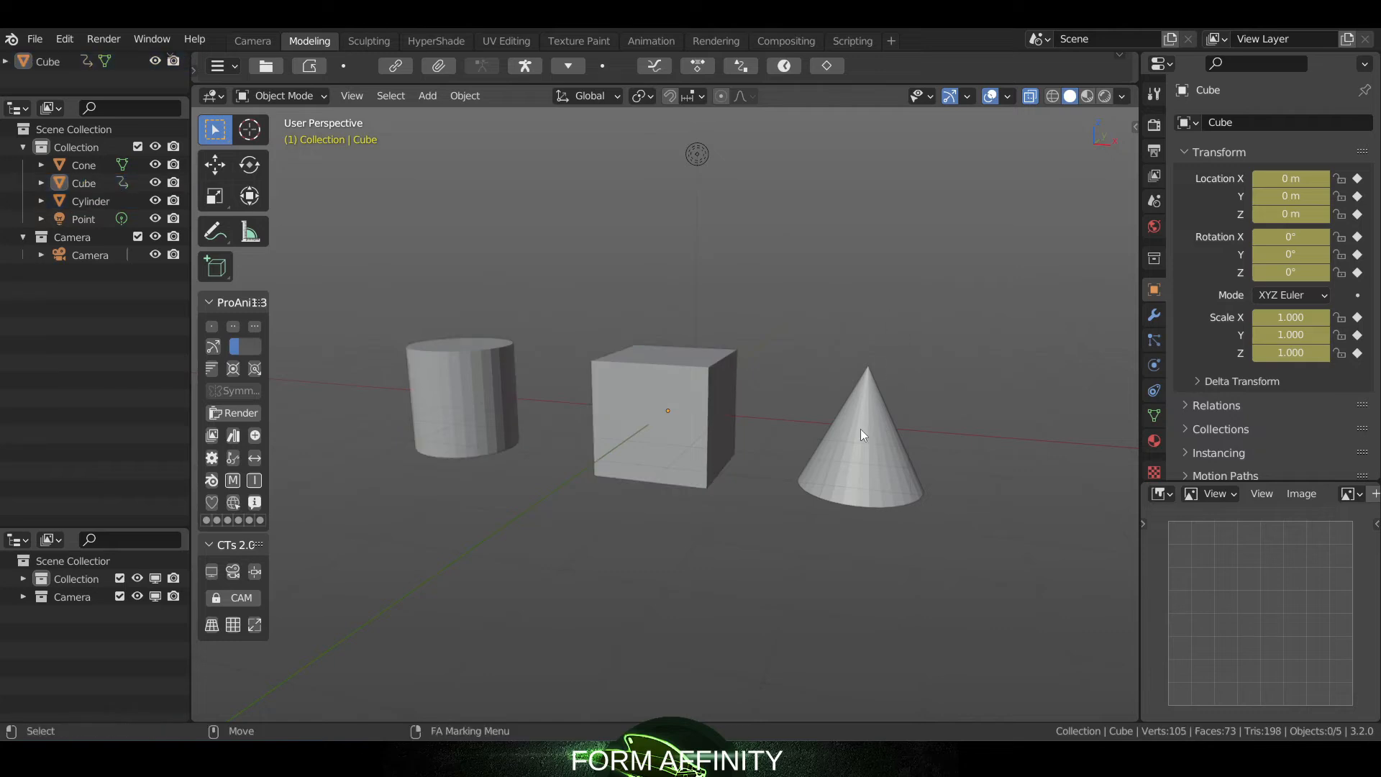
# - Check the cone, cylinder and cube one by one, then select all three objects
pyautogui.click(862, 433)
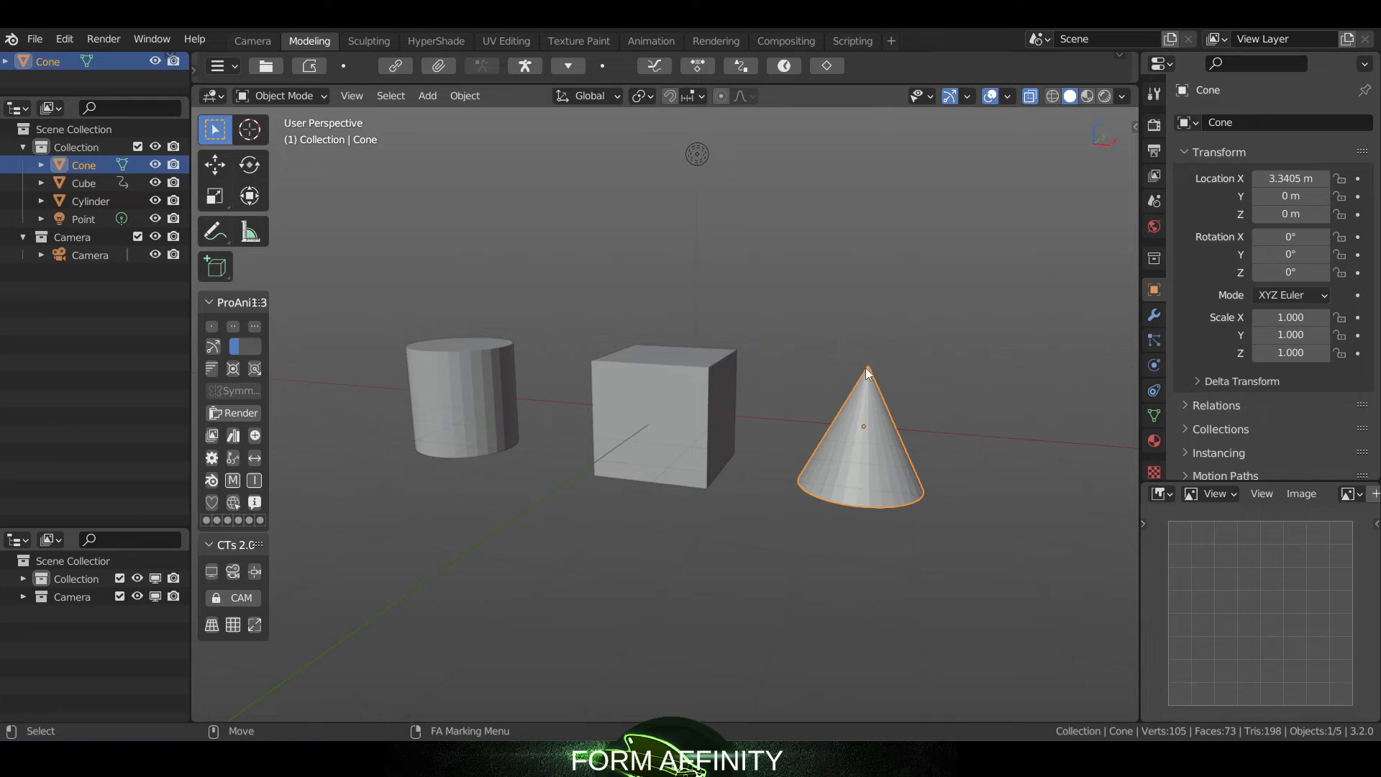
pyautogui.click(462, 397)
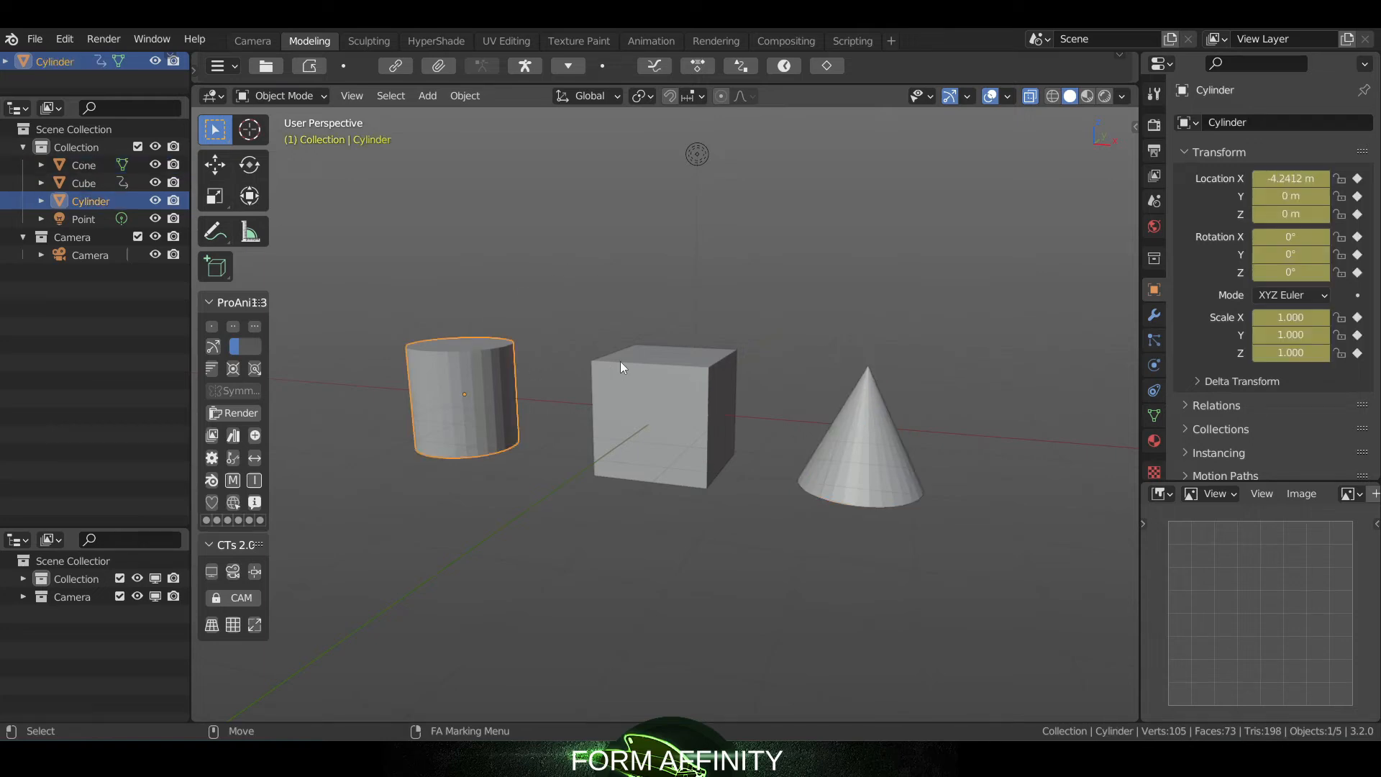
pyautogui.moveTo(651, 397)
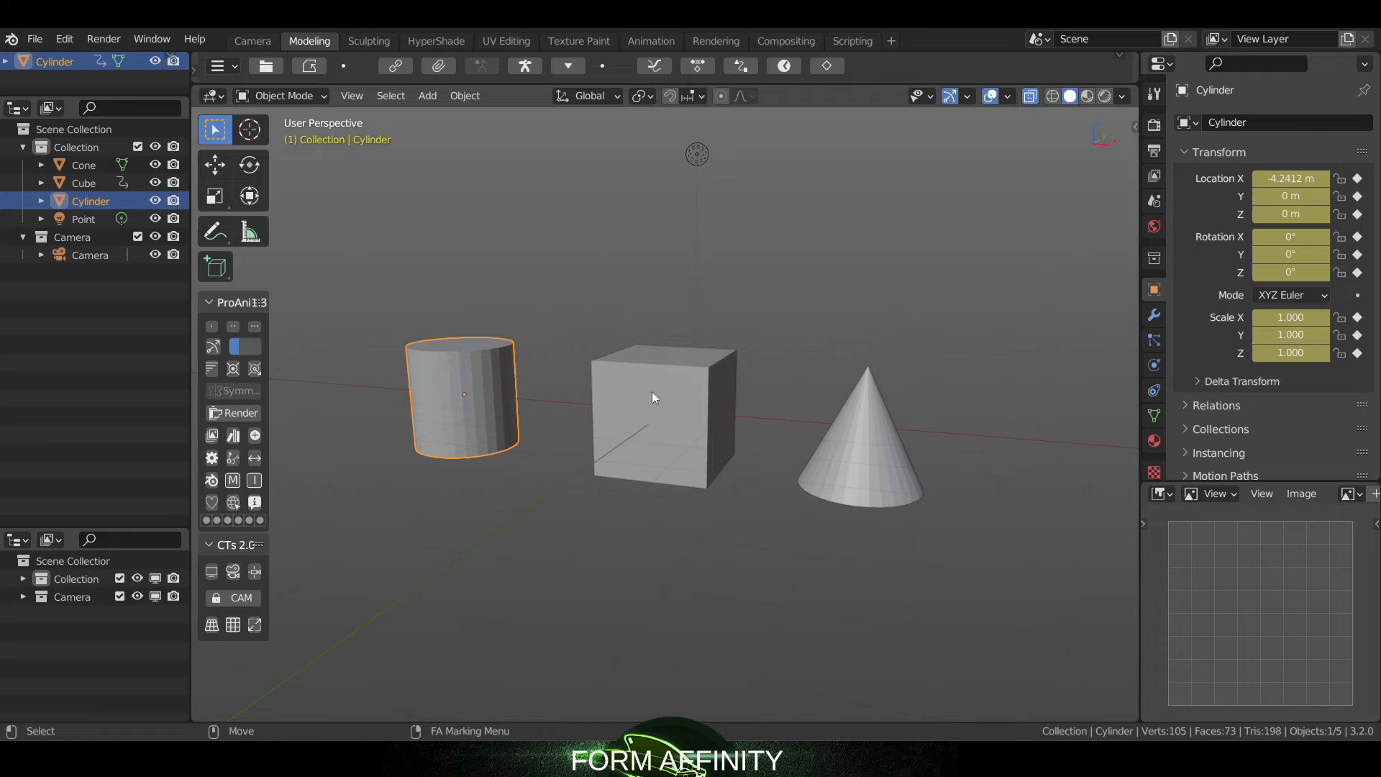
pyautogui.click(664, 418)
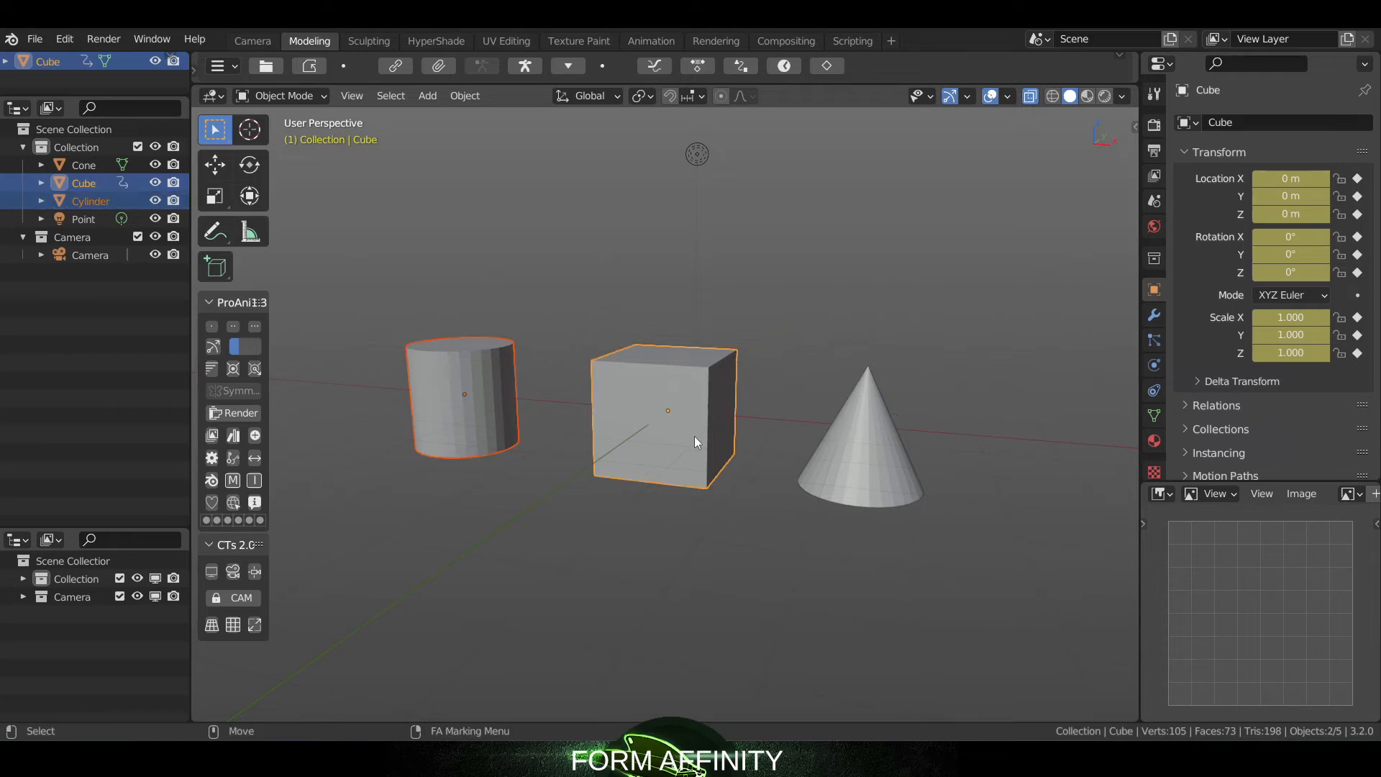
pyautogui.click(782, 307)
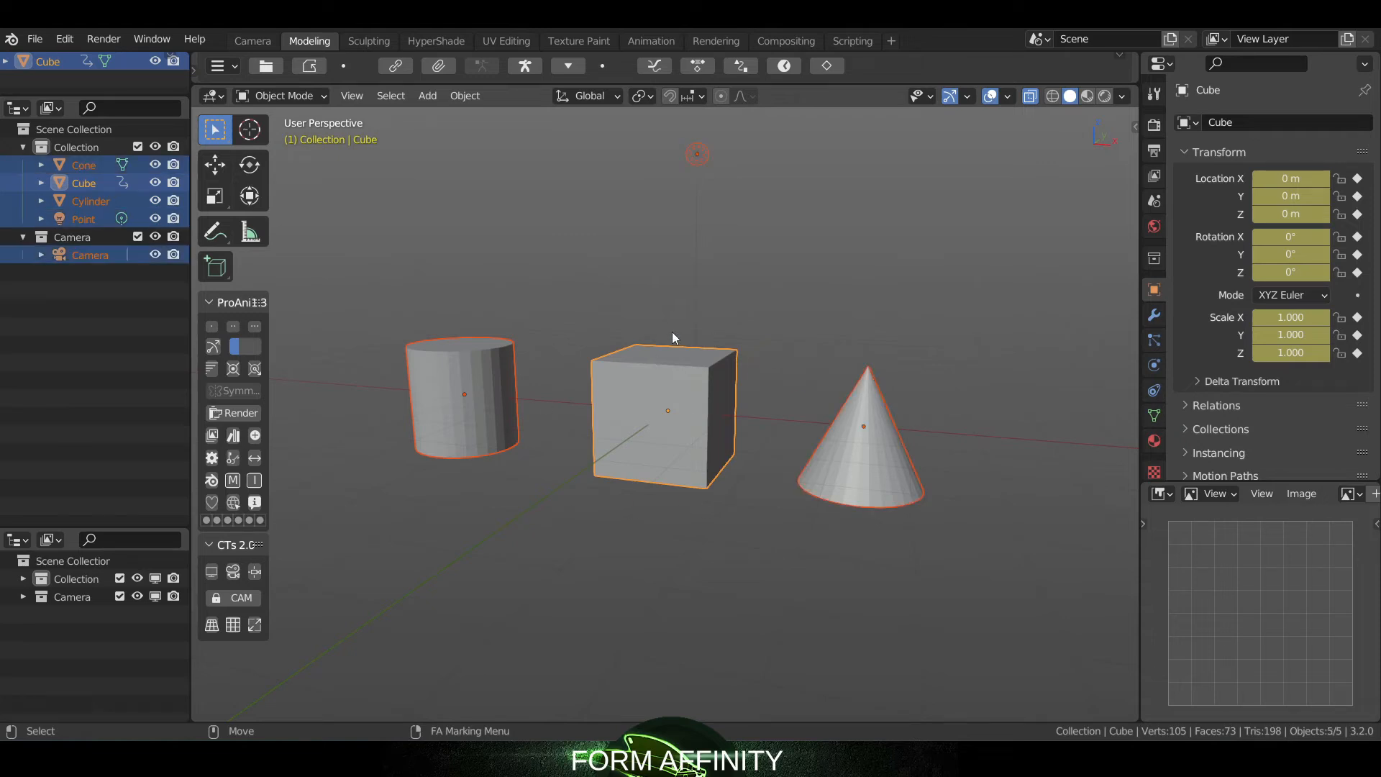
pyautogui.moveTo(717, 265)
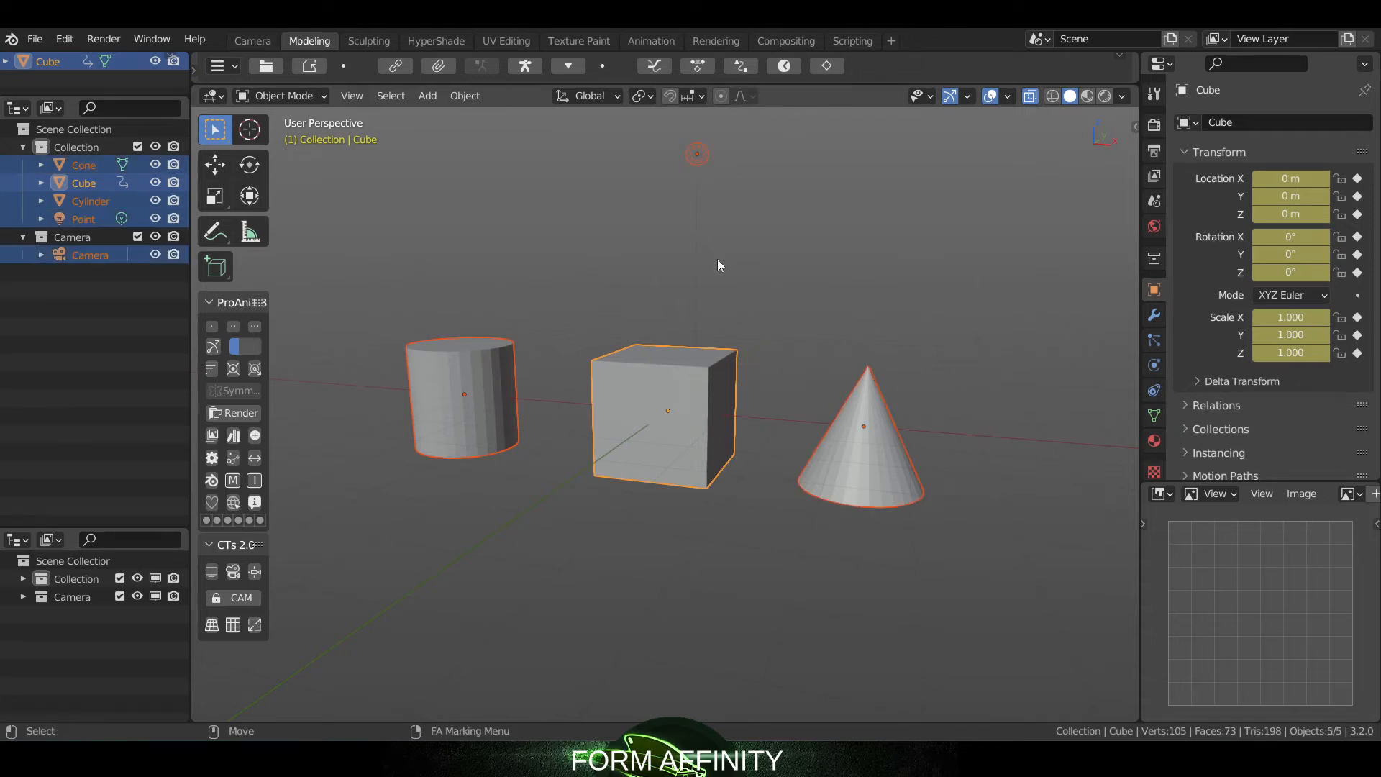
# - Dismiss the Insert Keyframe Menu and reselect only the cone plus the cube
pyautogui.press('i')
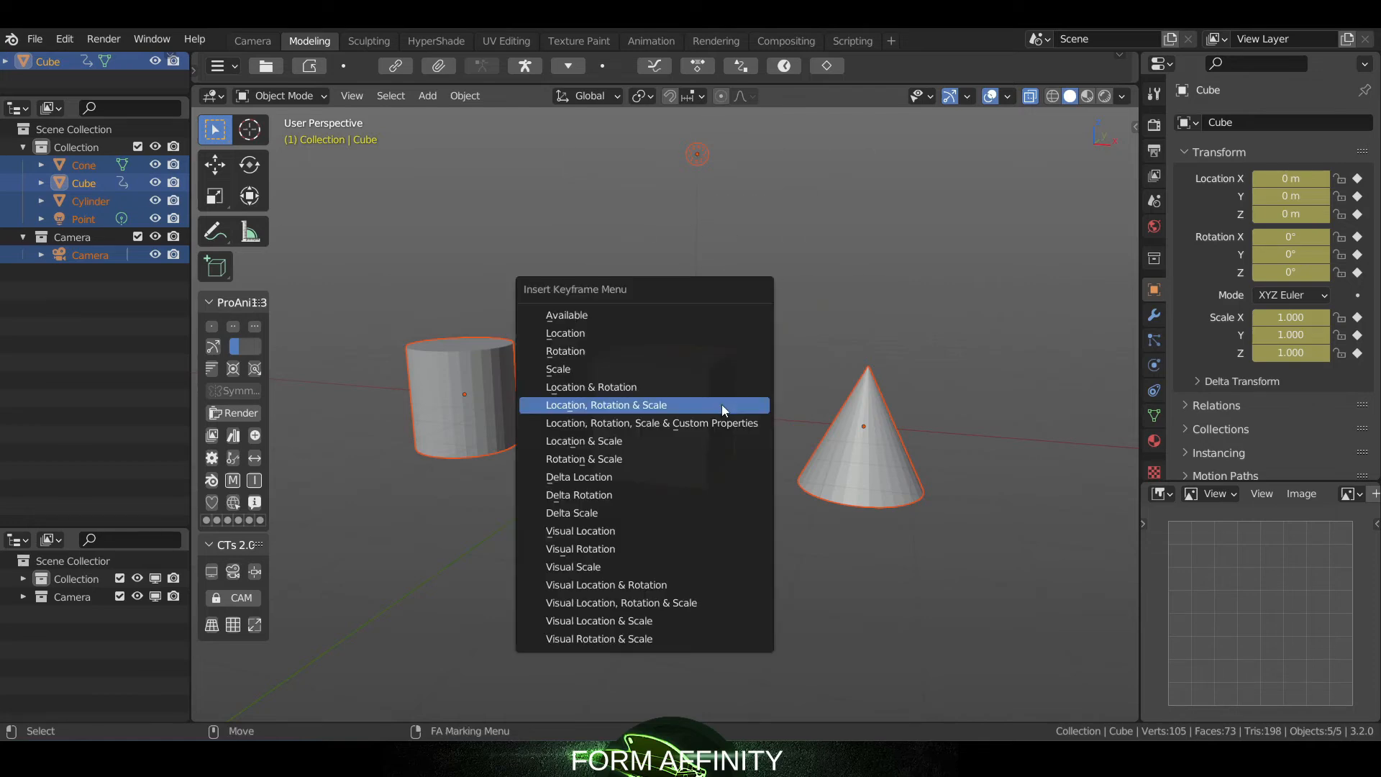
pyautogui.moveTo(566, 351)
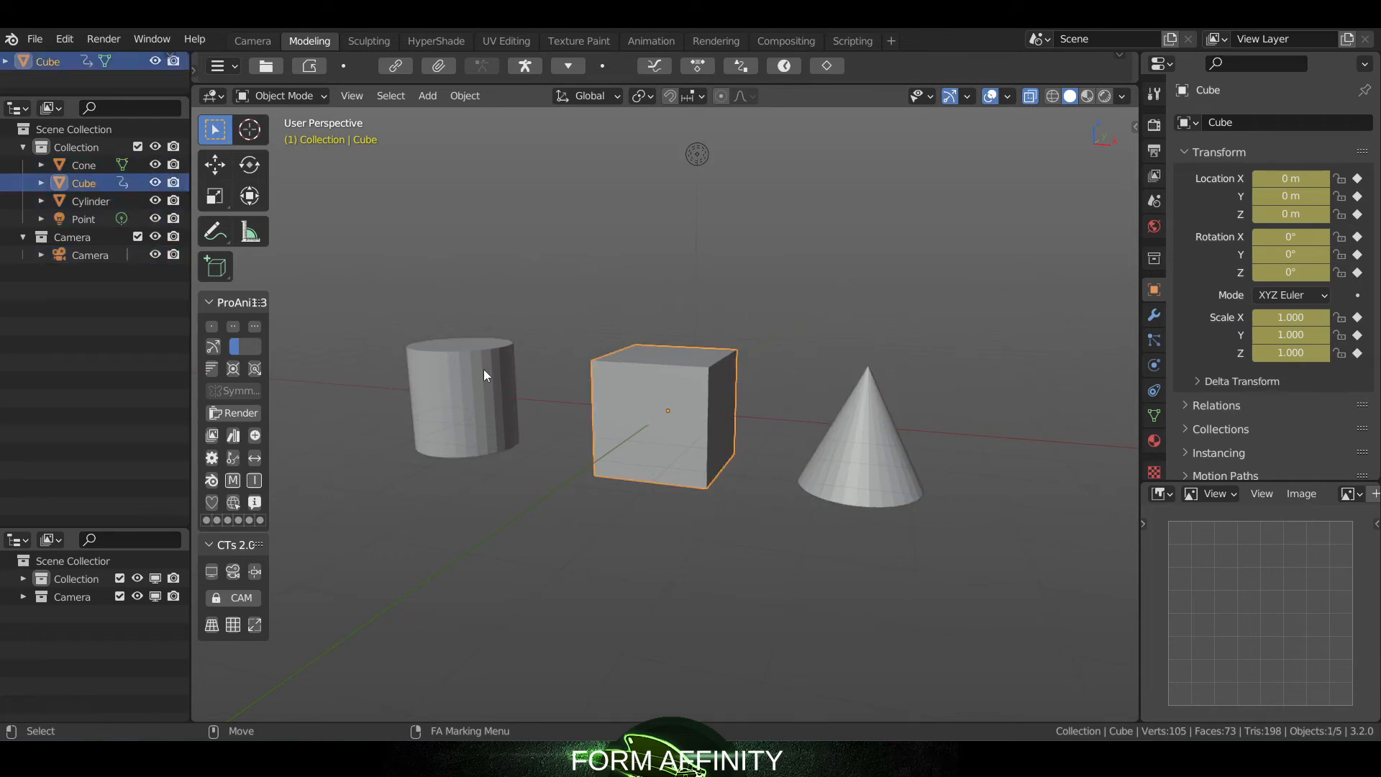
pyautogui.click(863, 427)
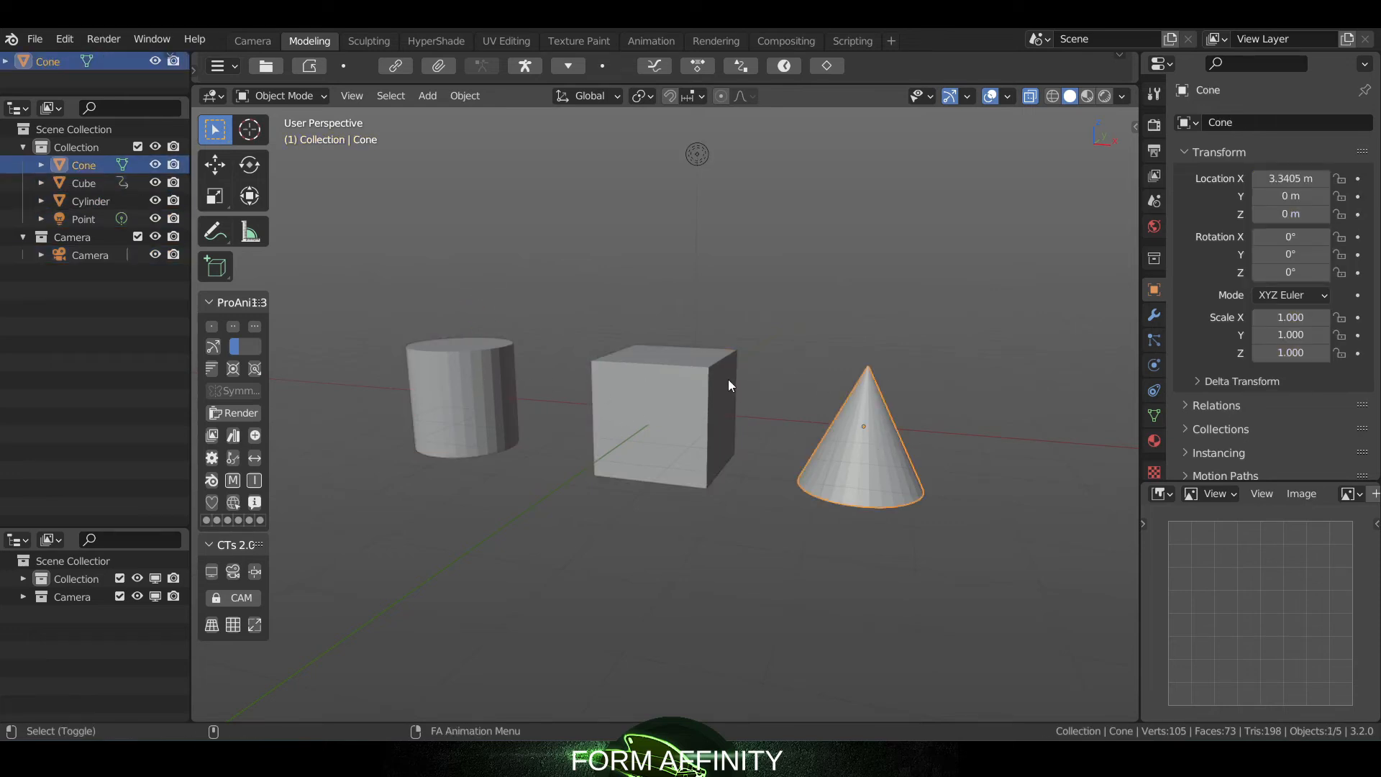
pyautogui.click(660, 414)
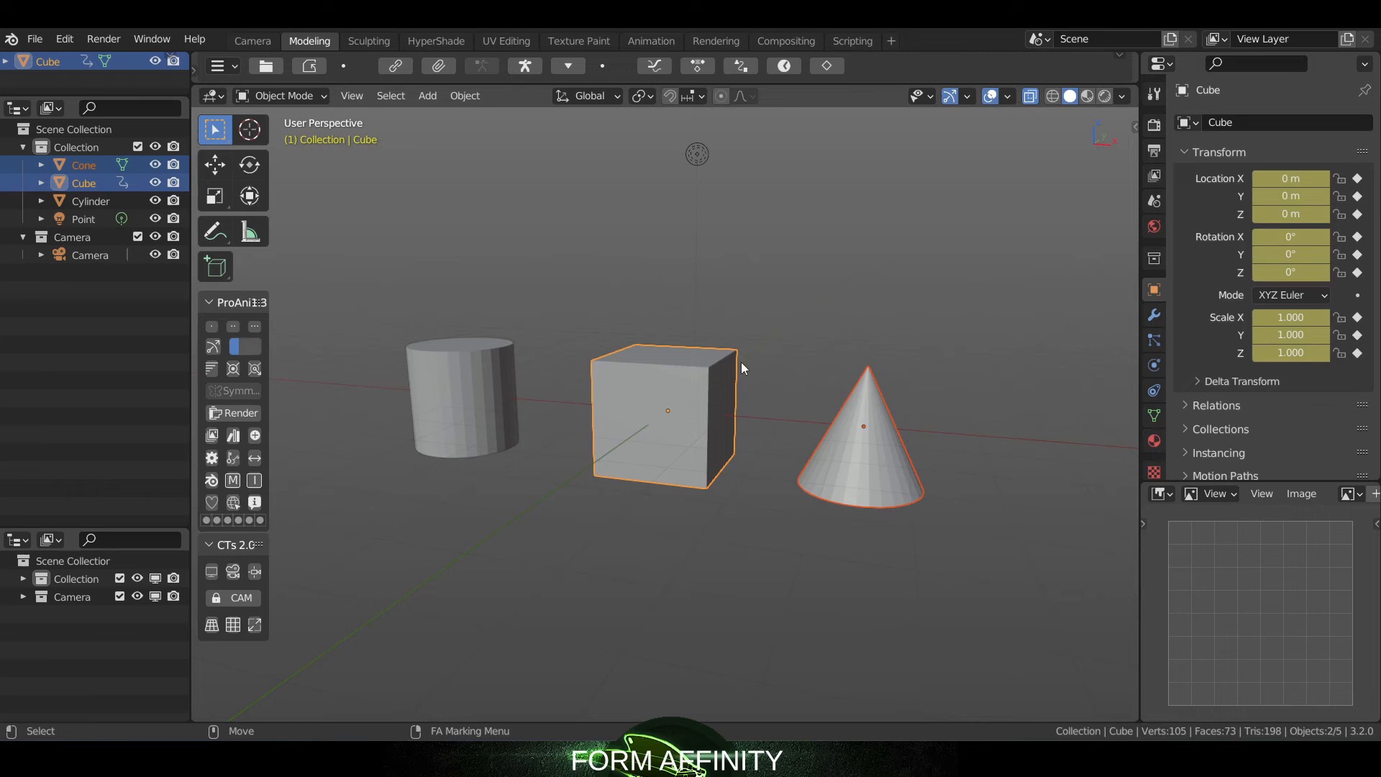
pyautogui.moveTo(716, 385)
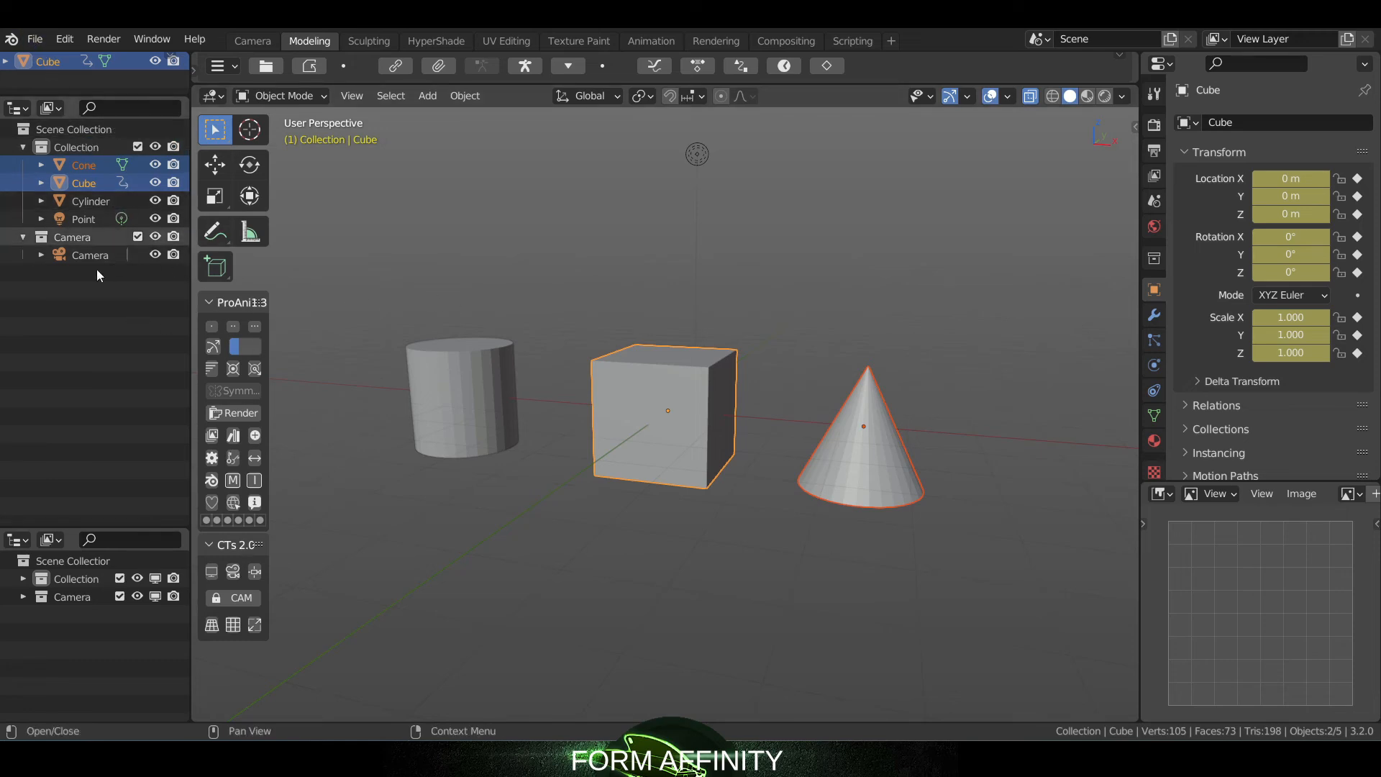
pyautogui.moveTo(398, 385)
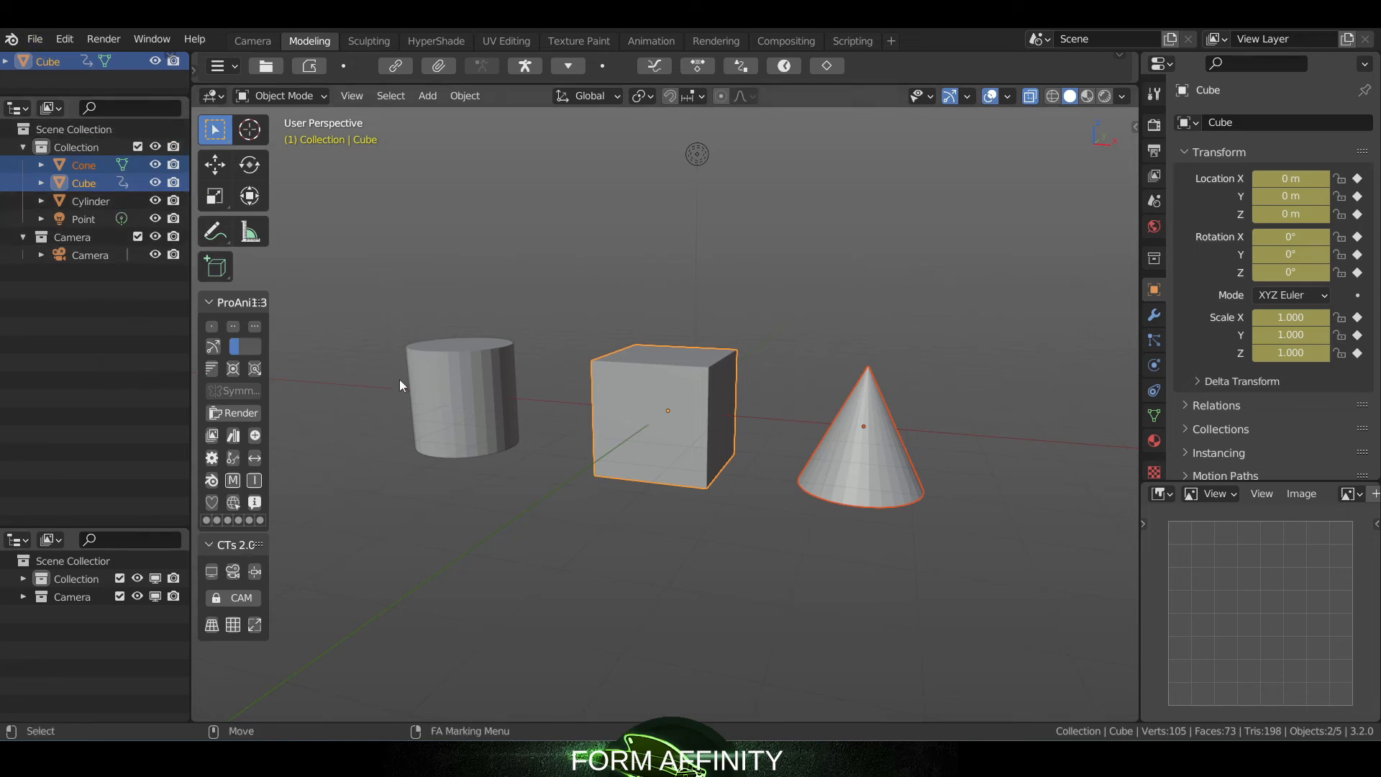